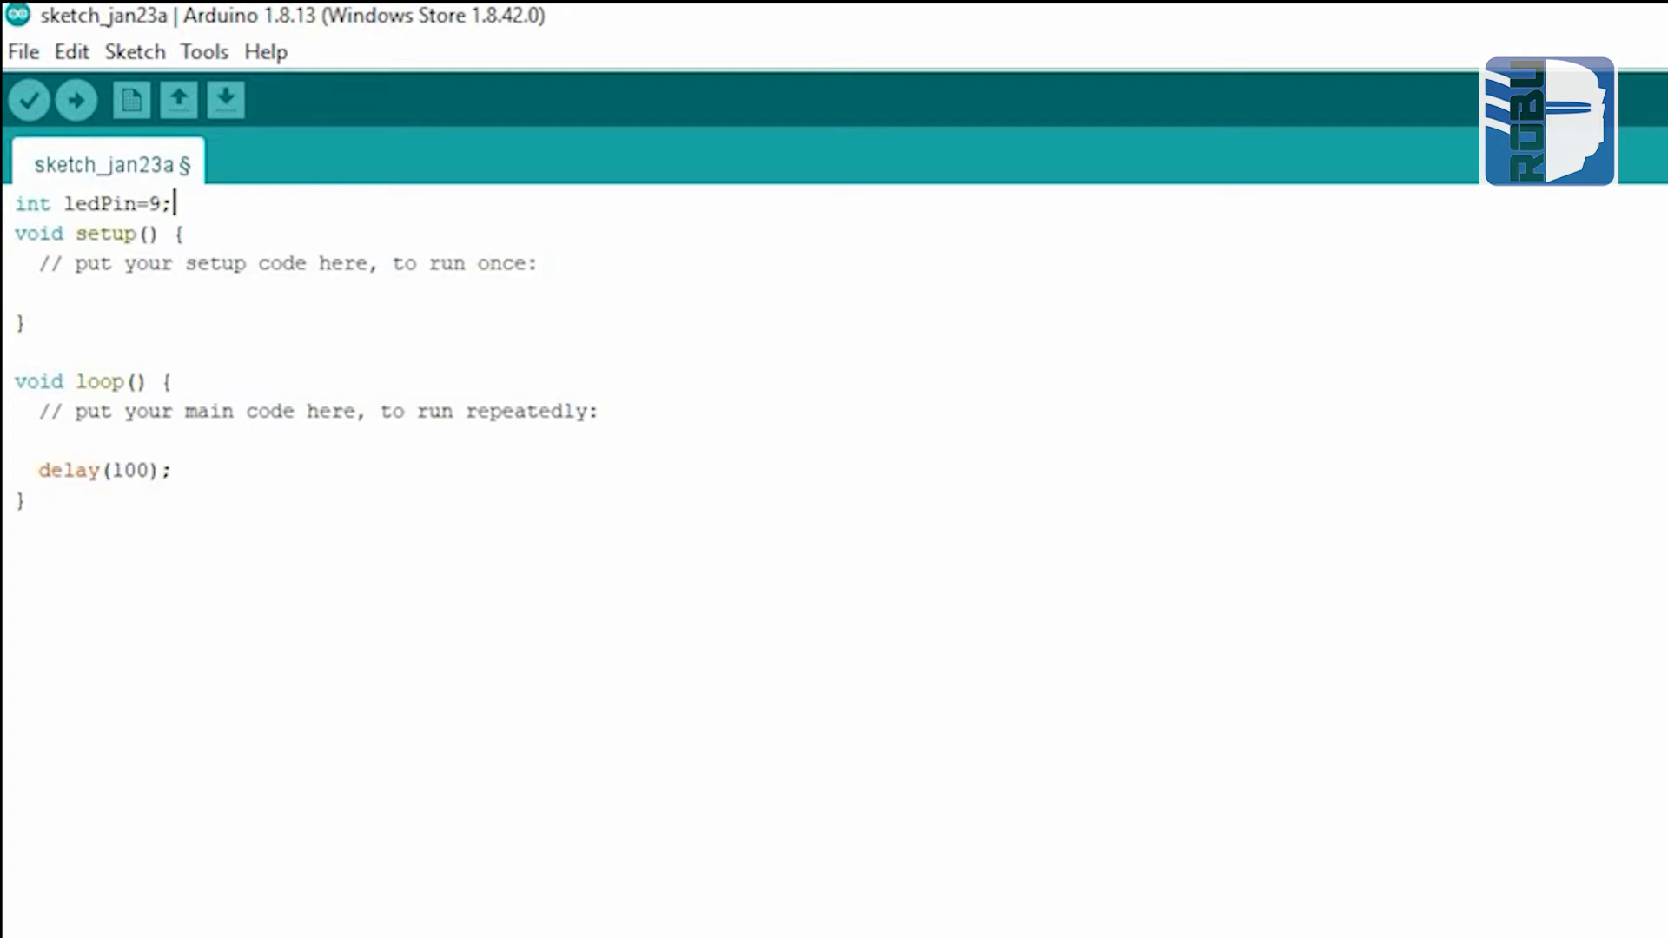
Declare int potPin = A0 on a new line below the ledPin declaration.
key("Return")
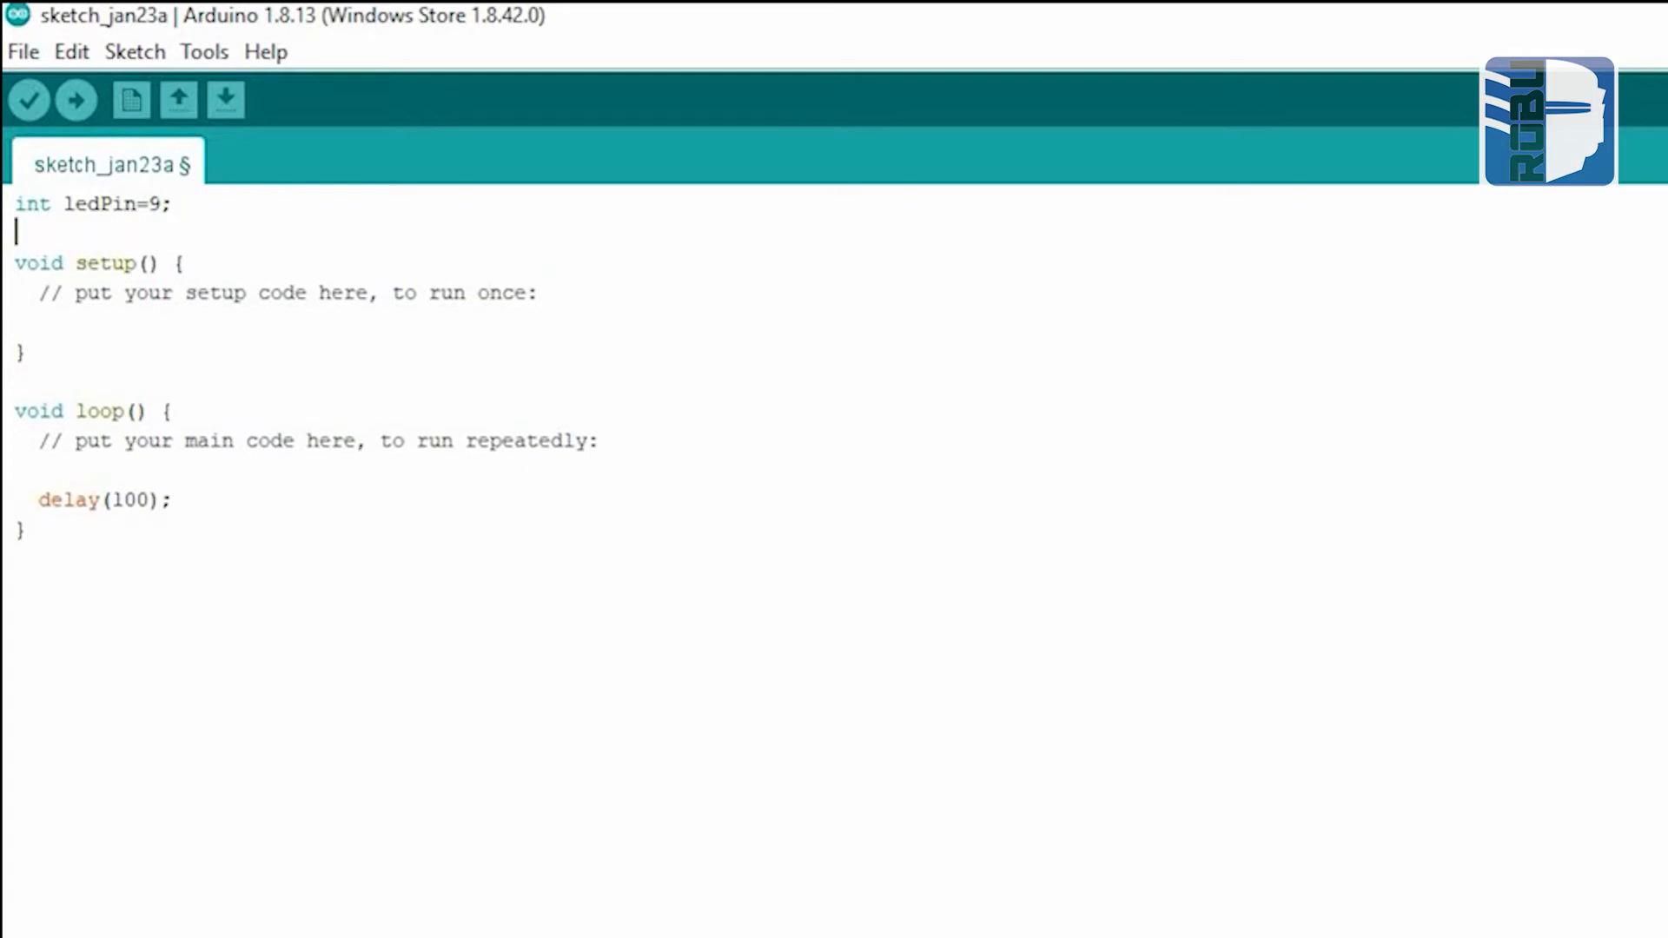
type("int p")
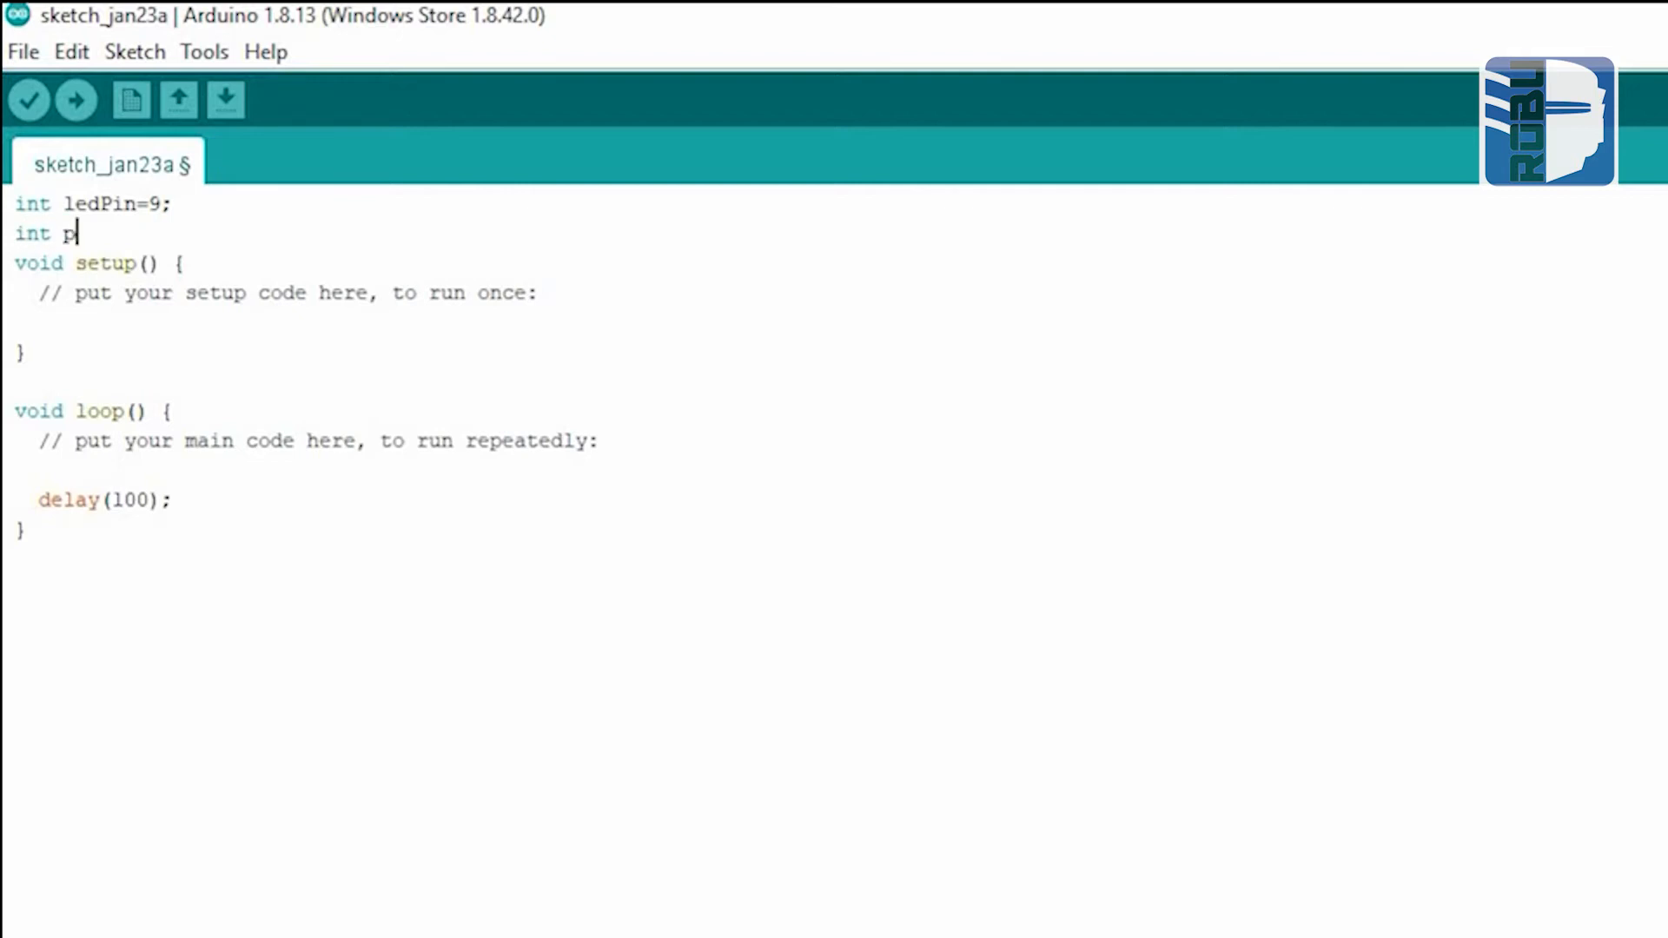
type("otPin")
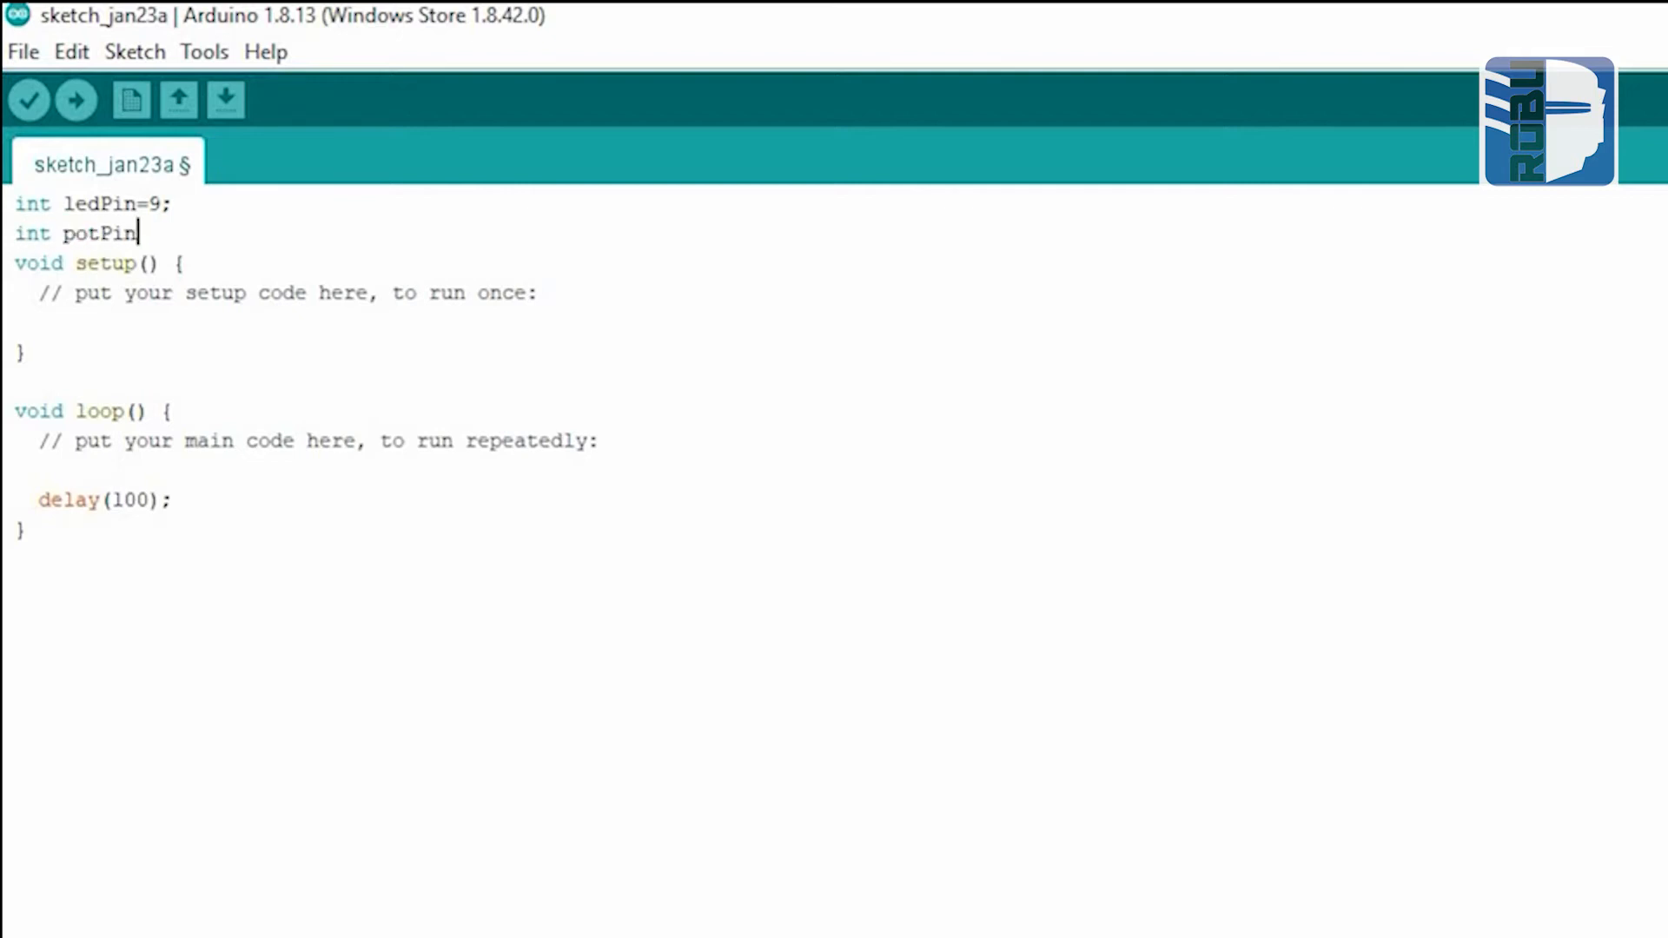
type("= QA0;")
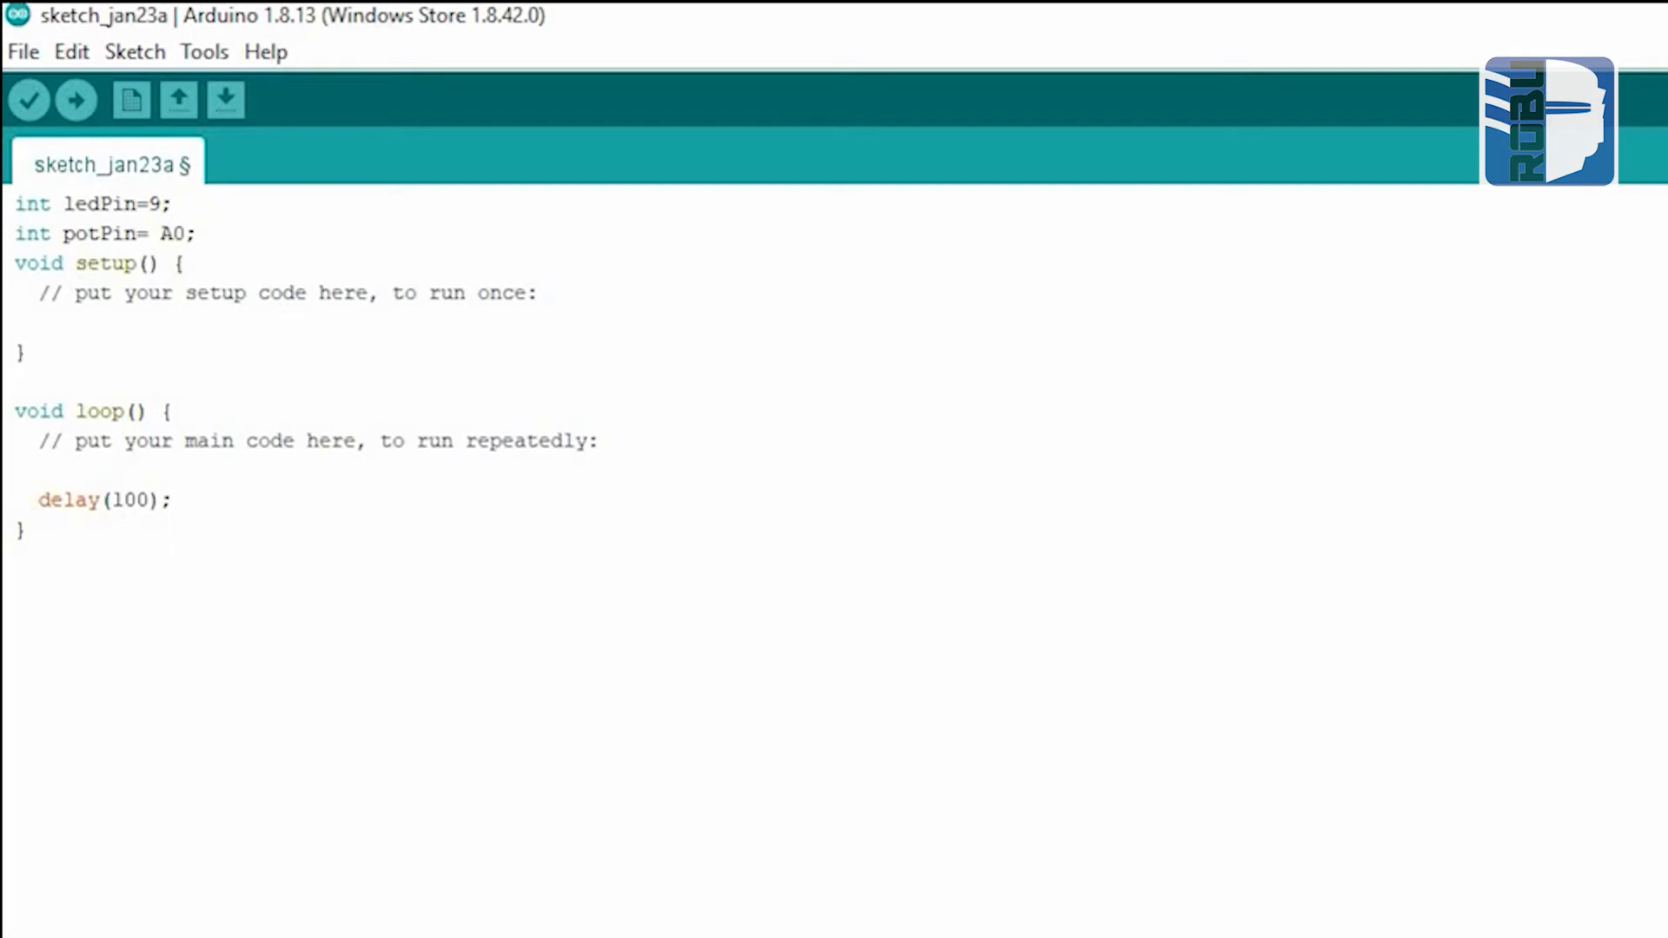
type("pinMode")
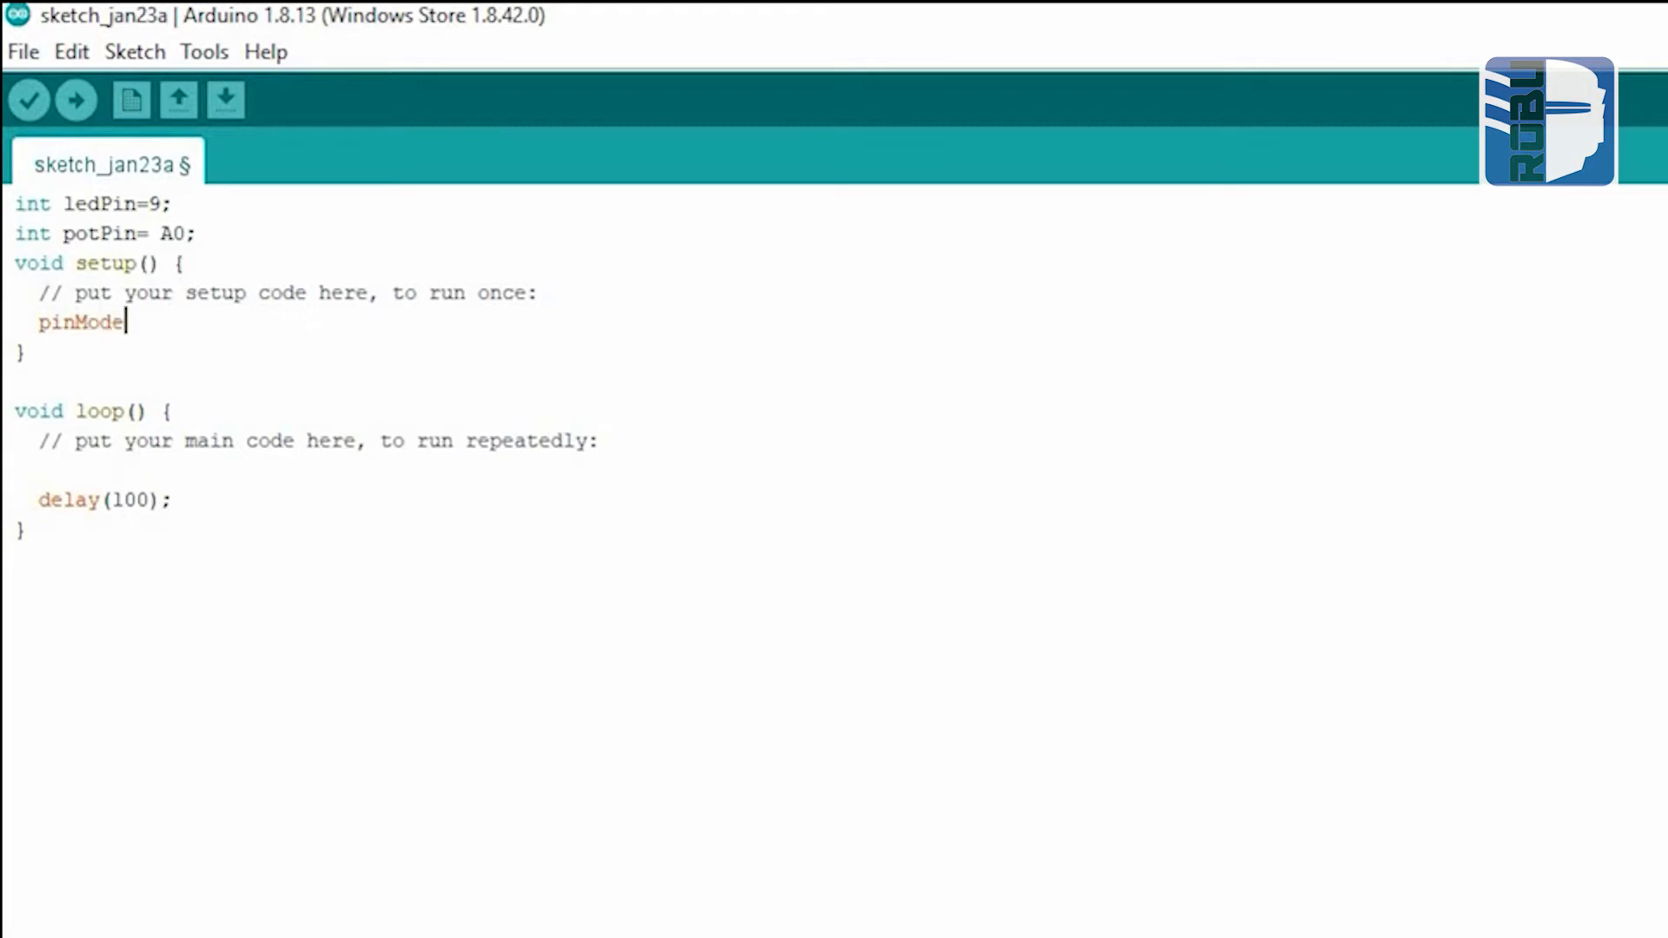
In setup(), add pinMode(potPin, INPUT) and pinMode(ledPin, OUTPUT) on separate lines.
type("();")
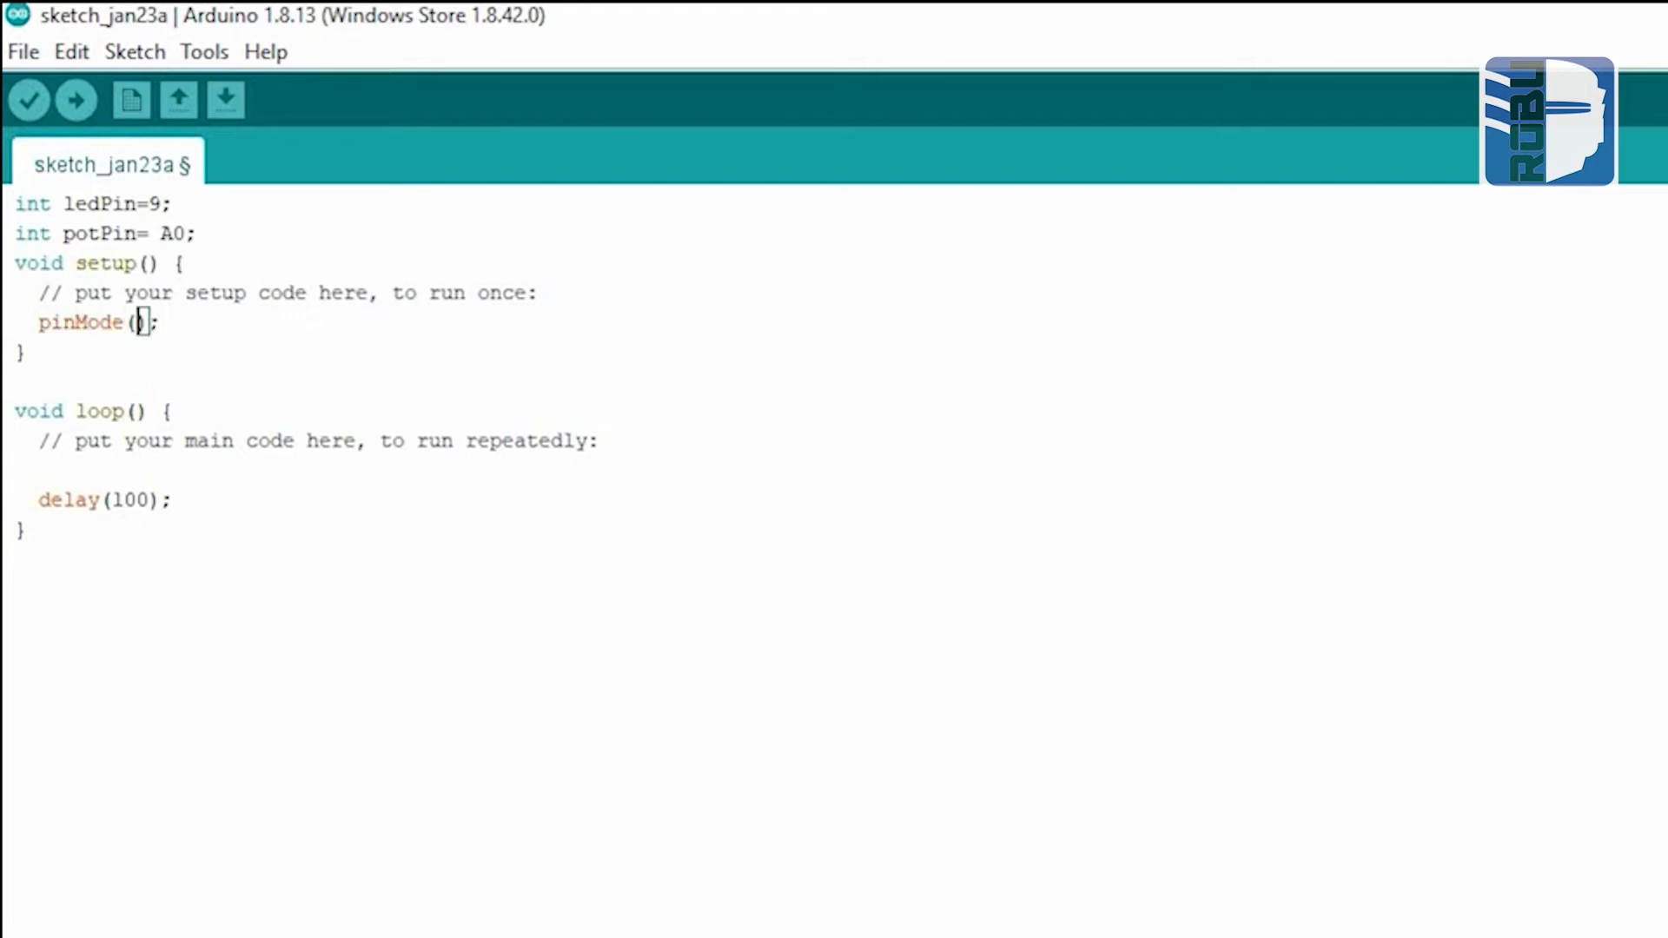
type("potPin, INPUT")
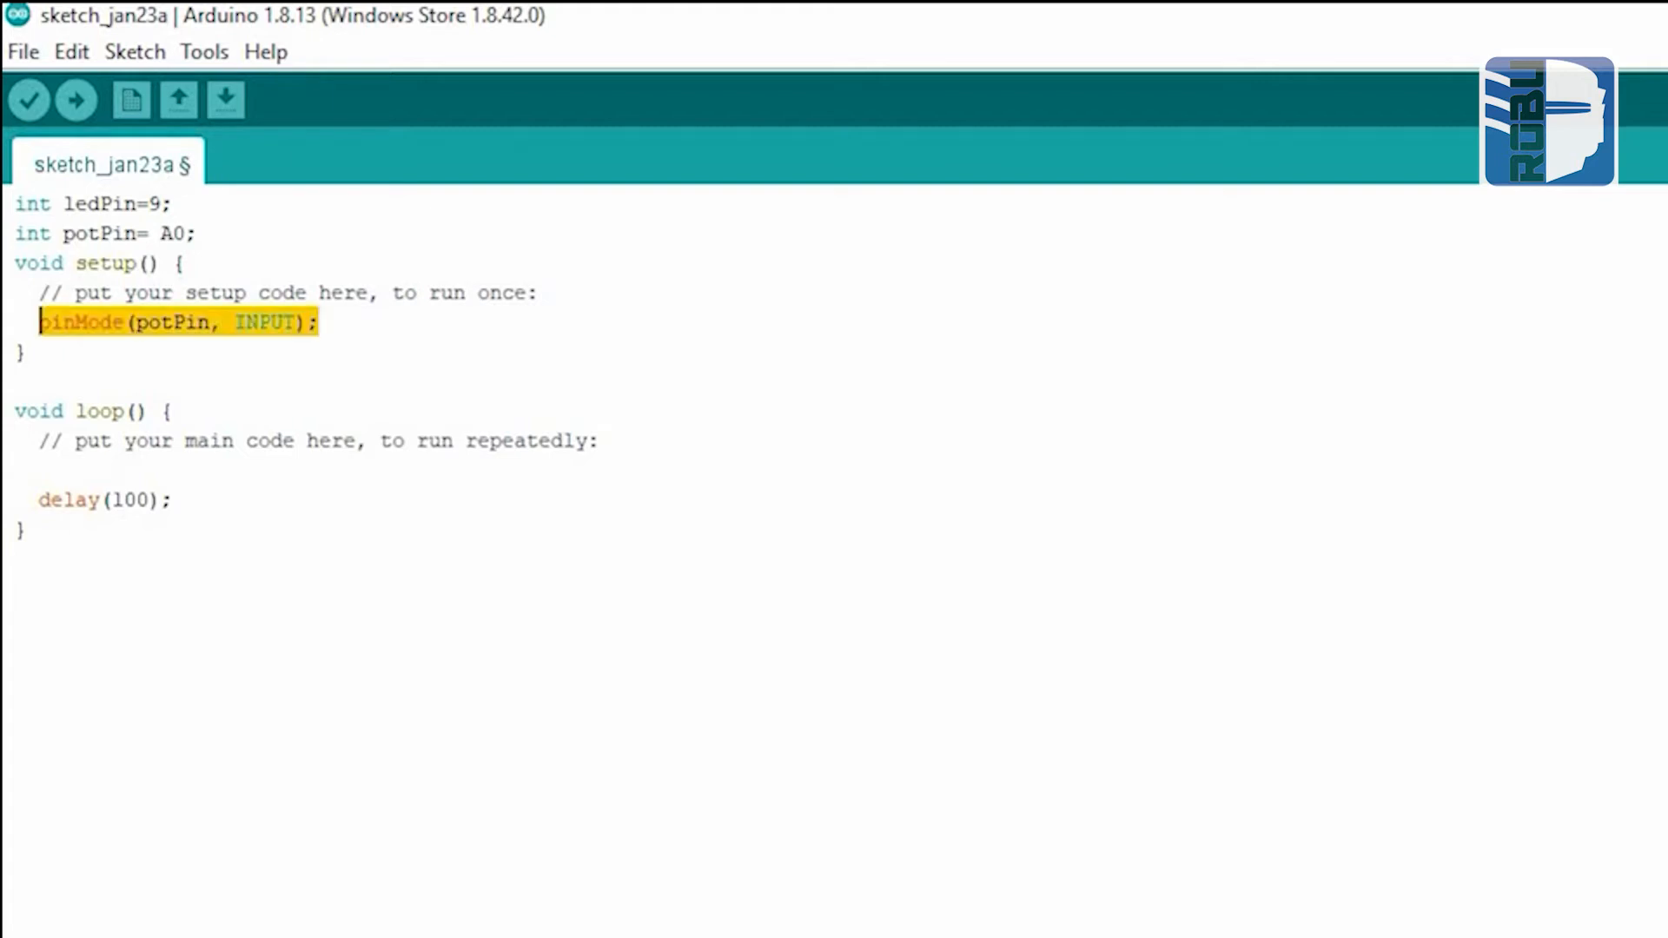
key("Return")
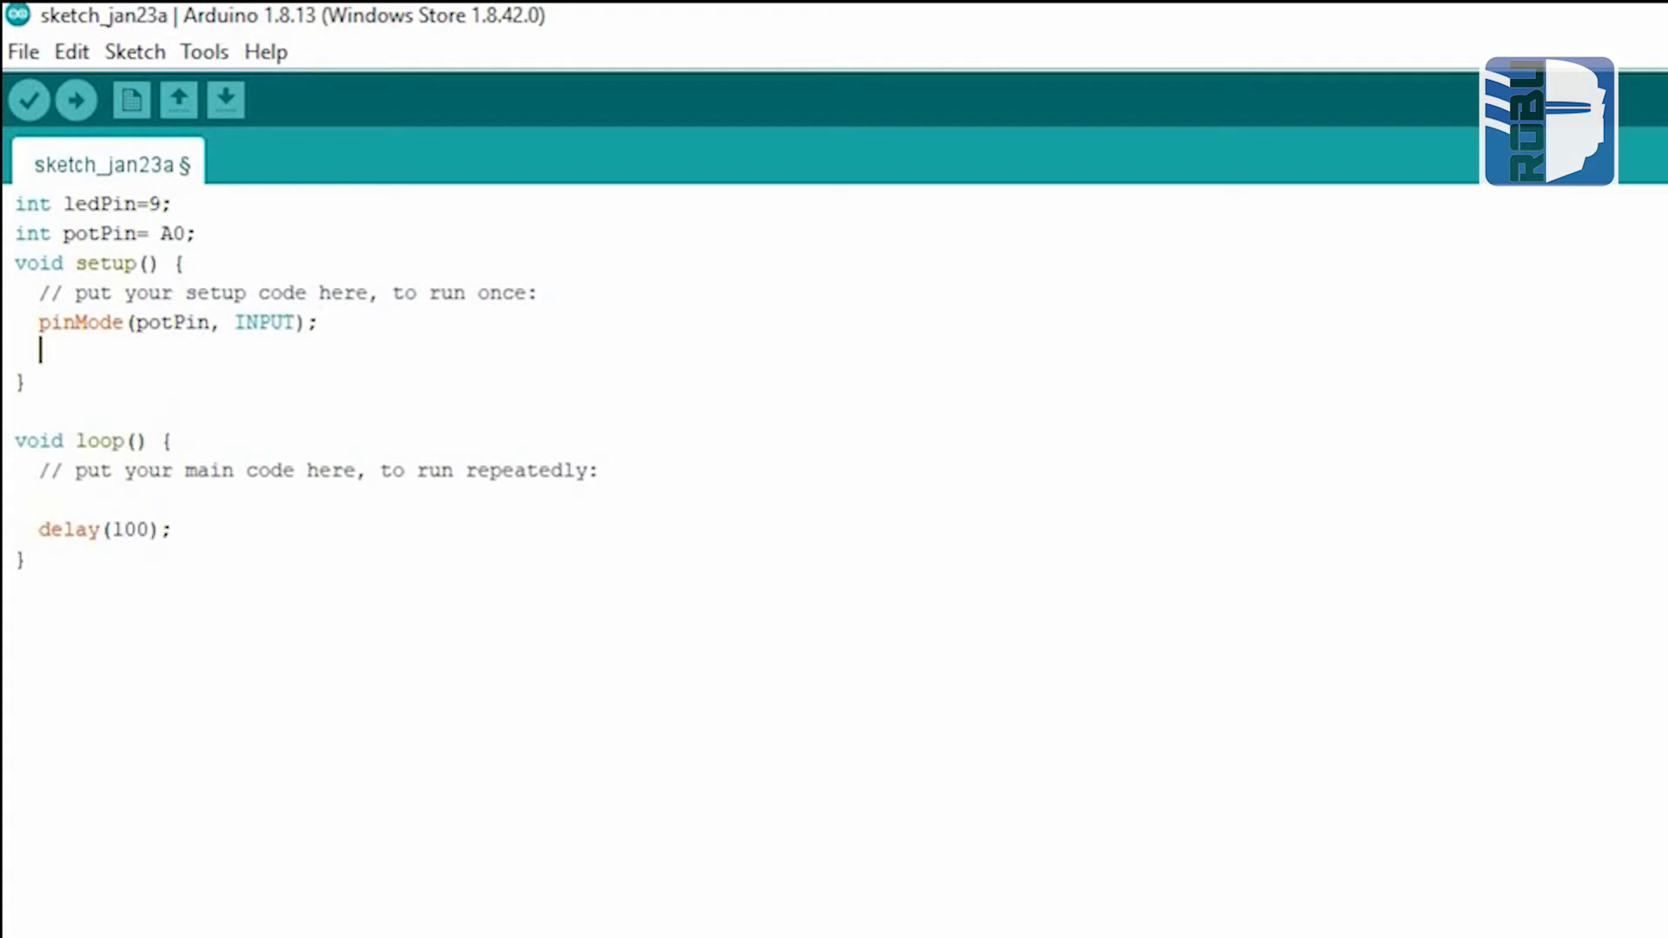
type("pinMode(potPin, INPUT);")
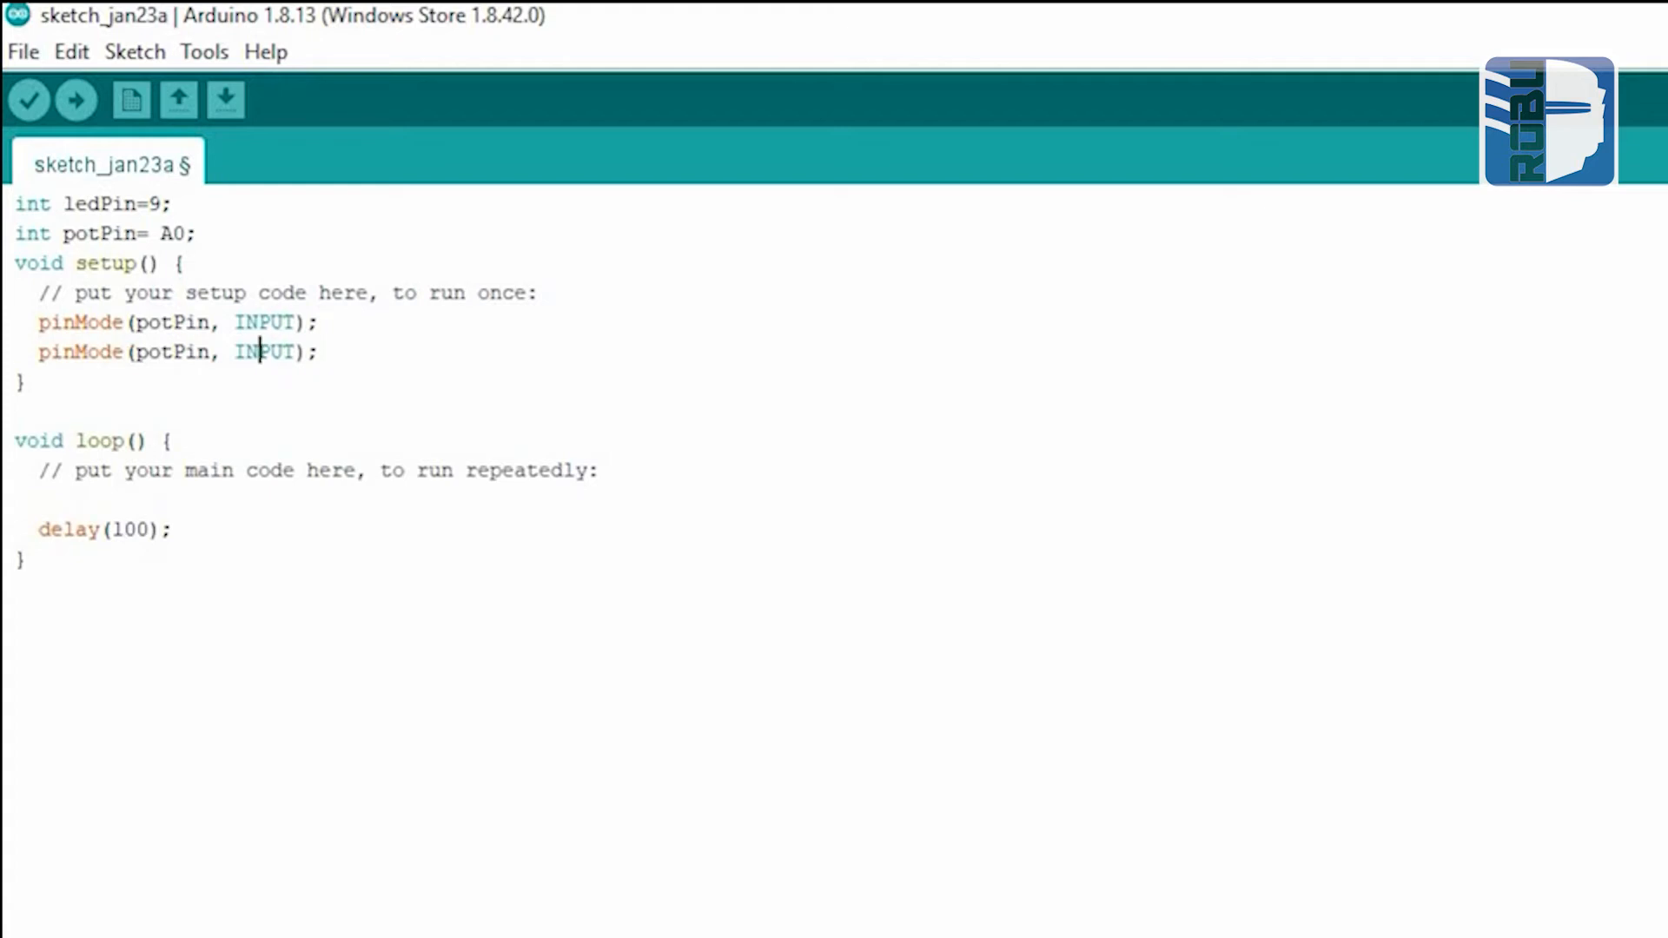
type("OUTPUT")
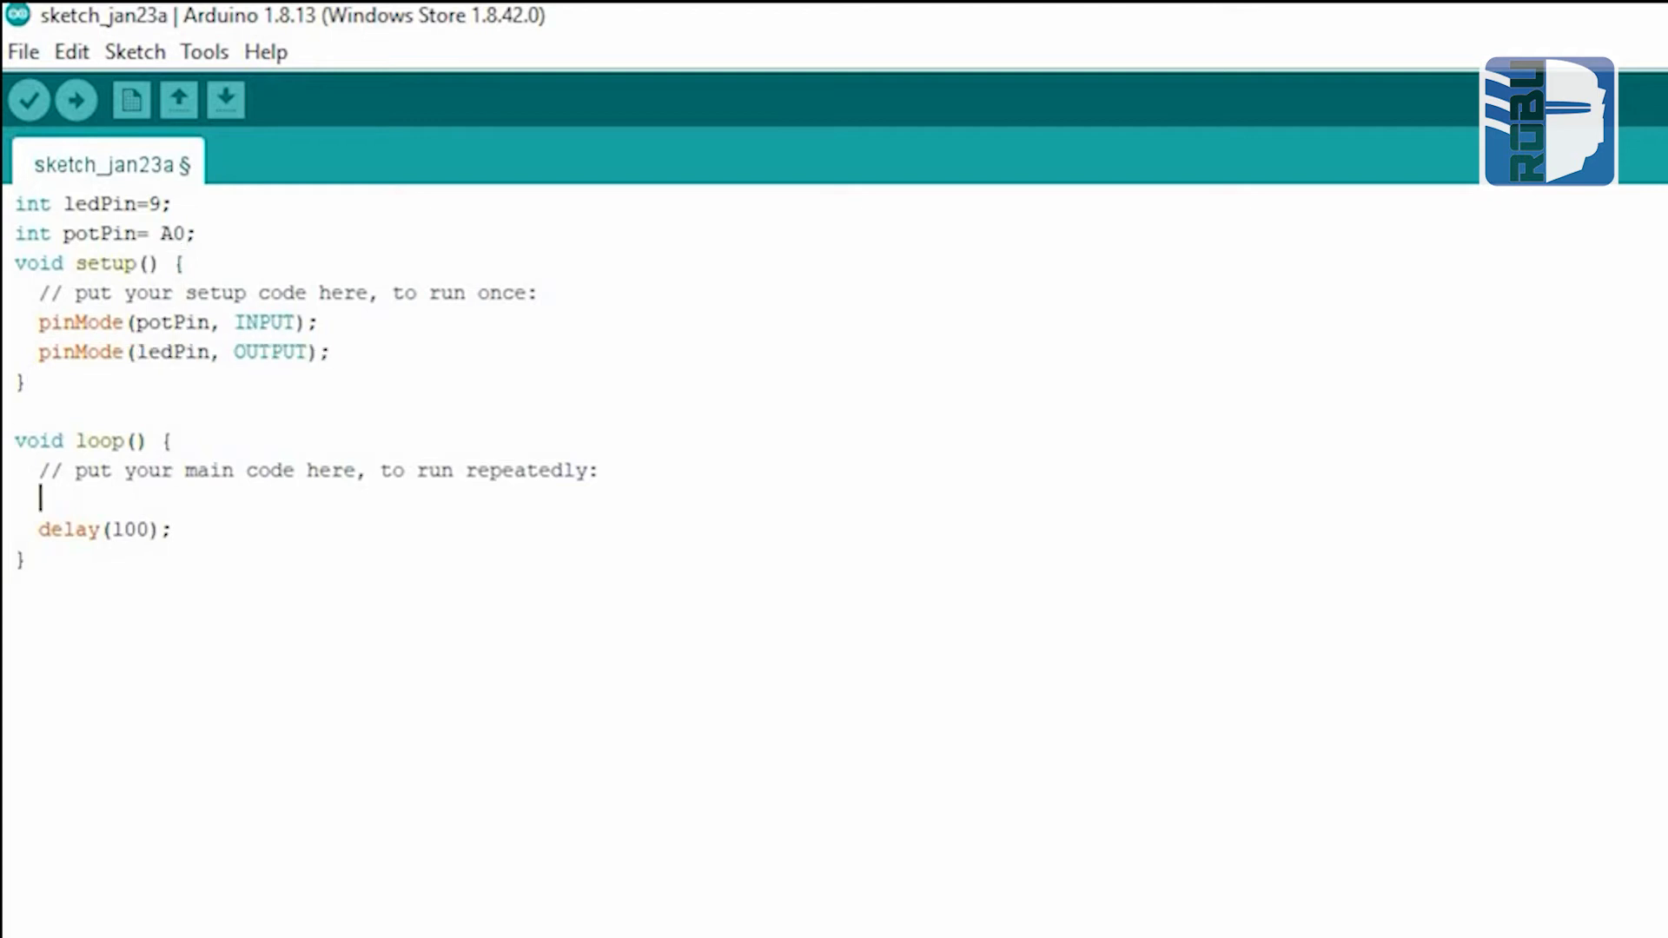
type("int")
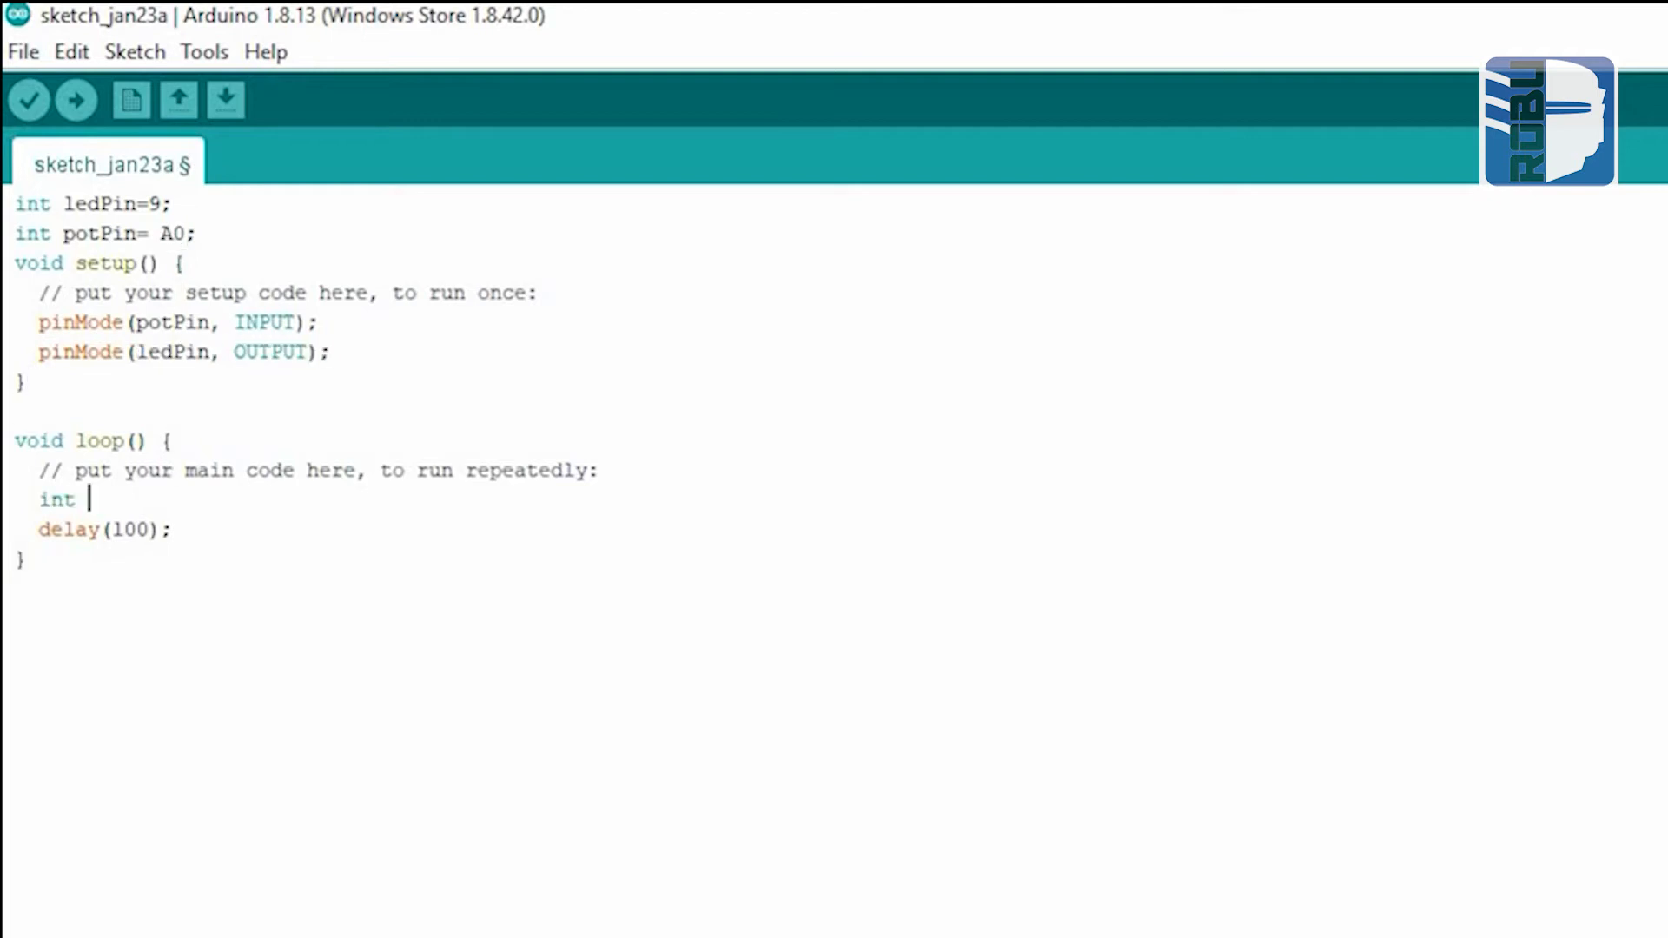
In loop(), read potPin into potVal with analogRead and begin a second potVal assignment.
type("potVal=")
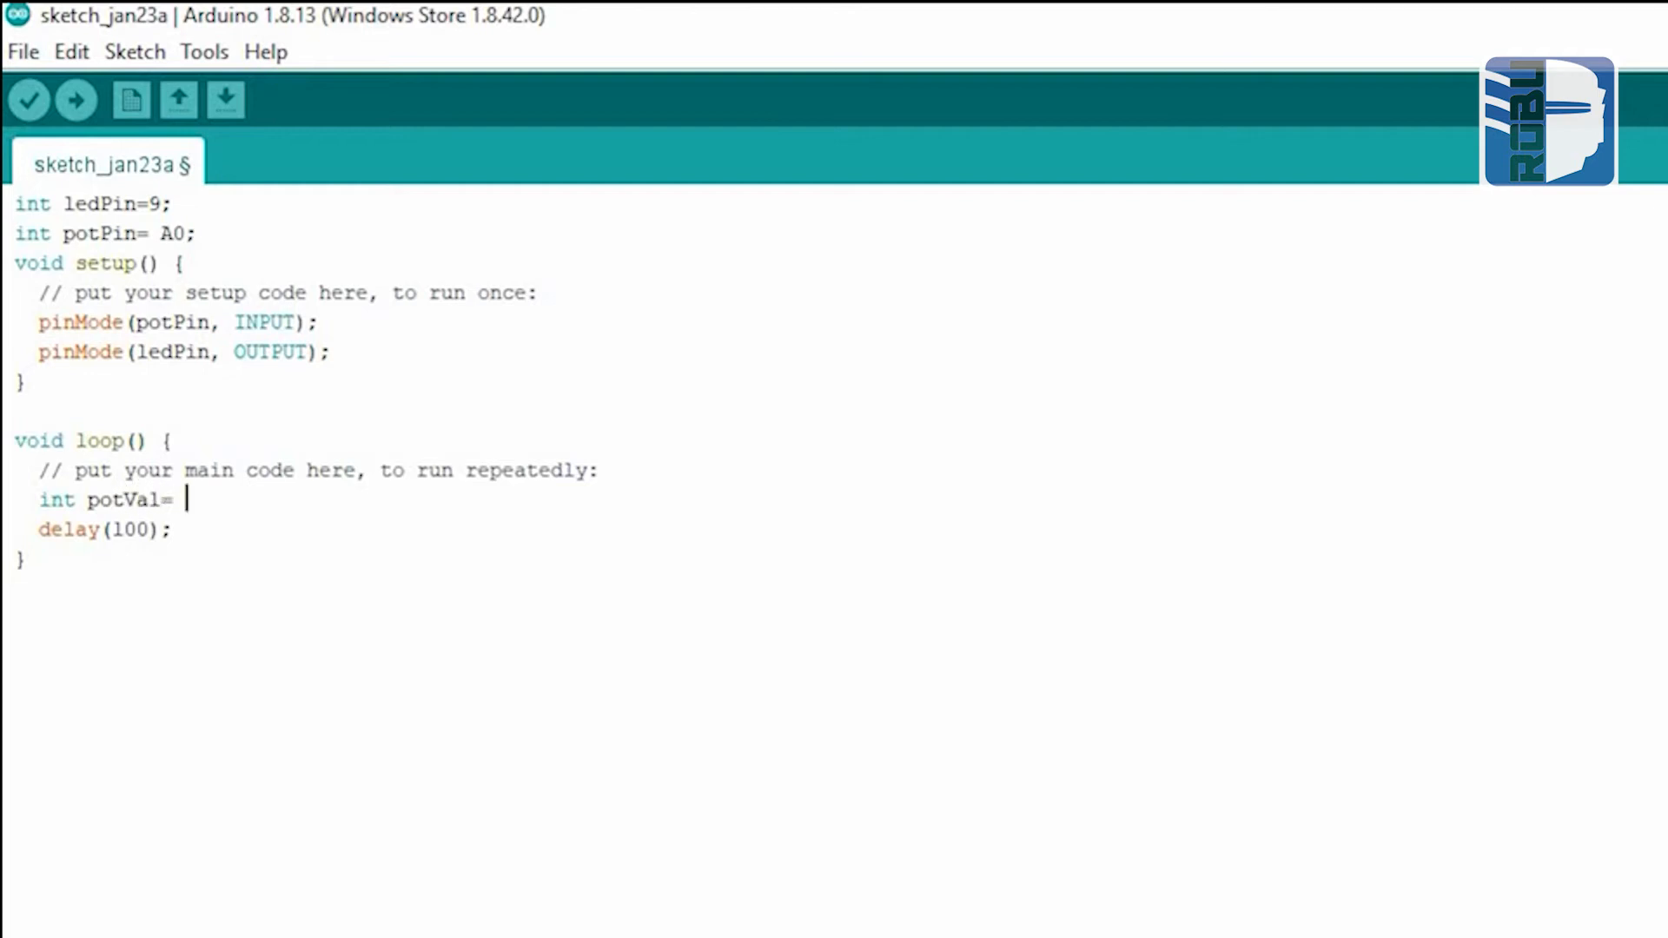
type("analog")
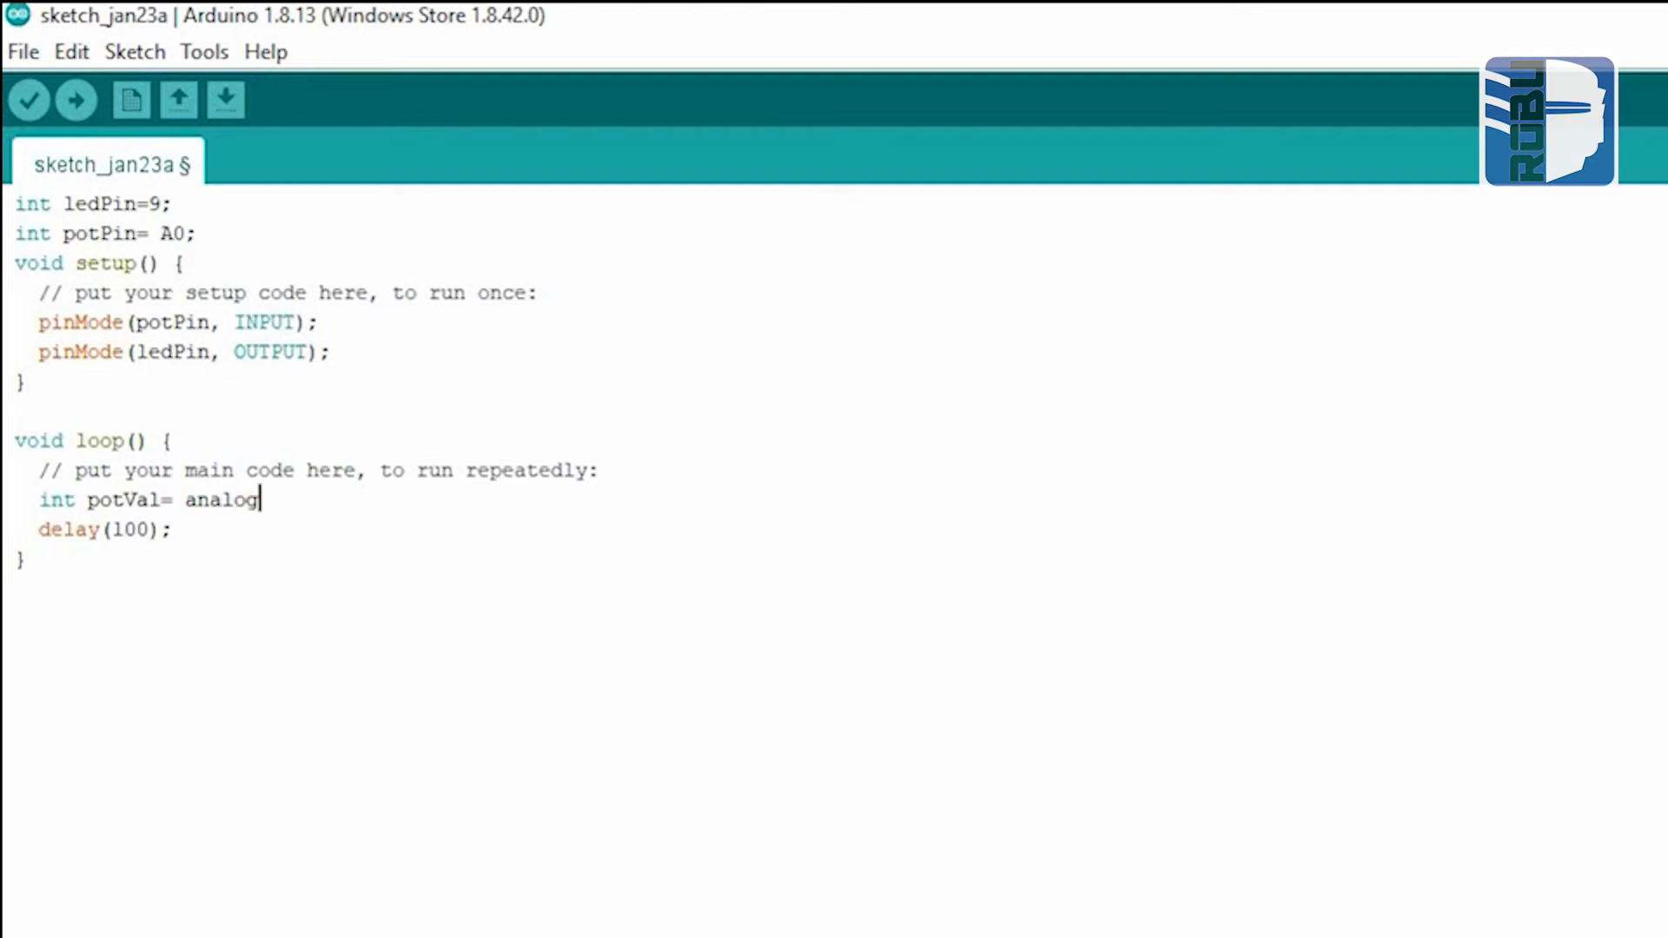
type("Read()")
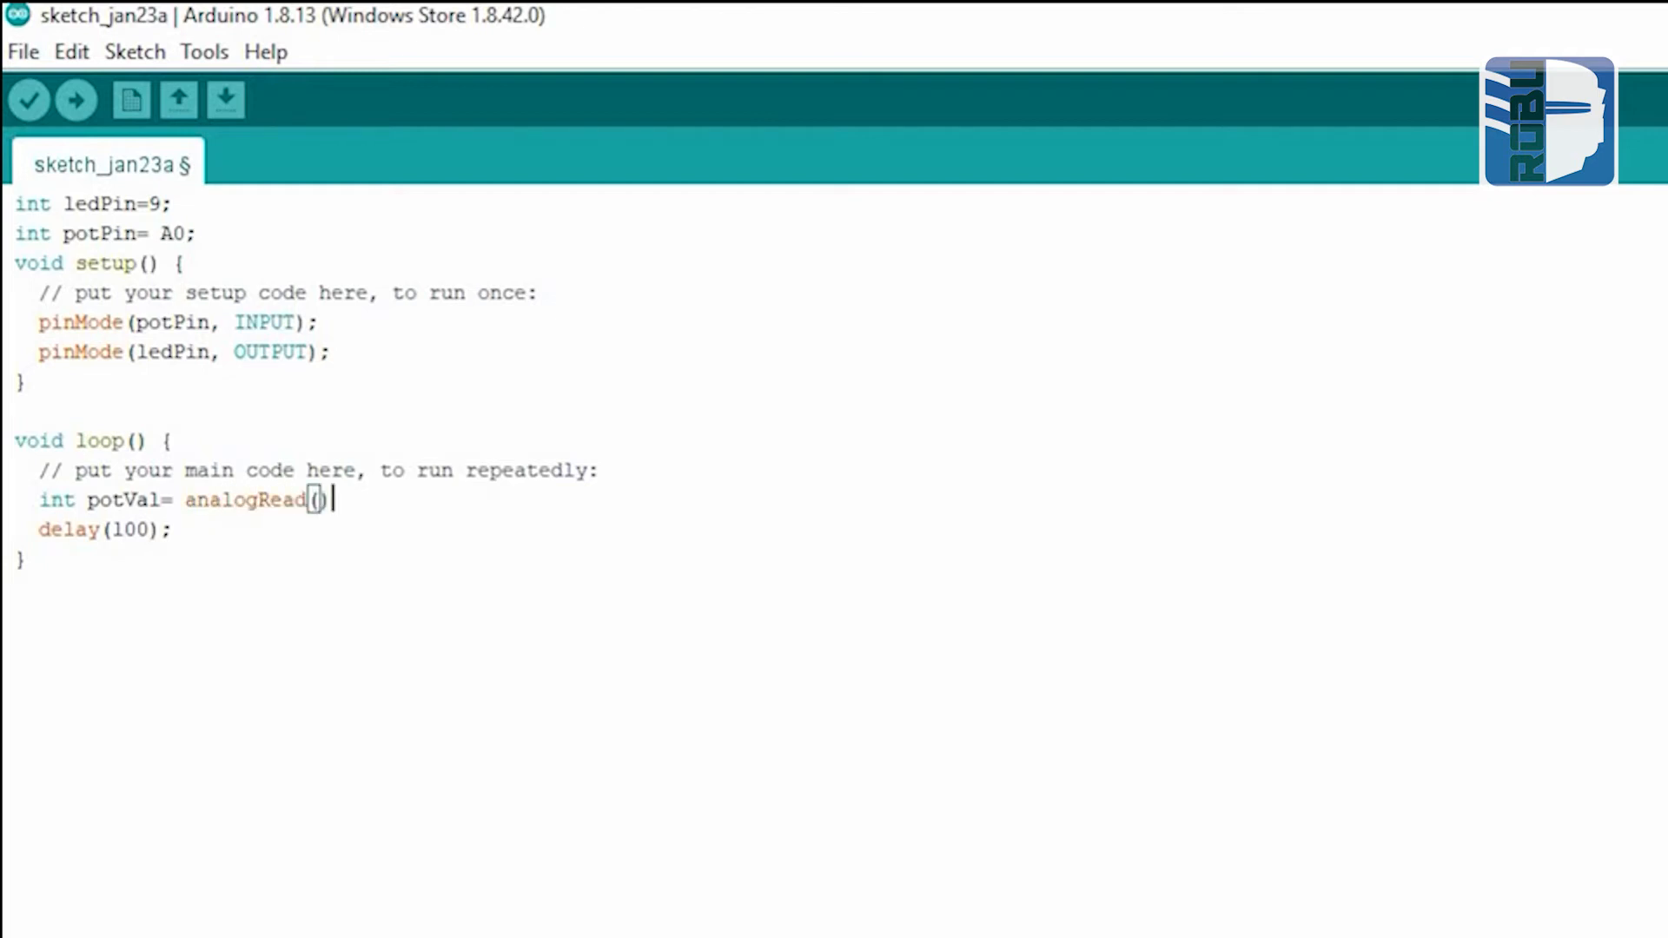
type("P")
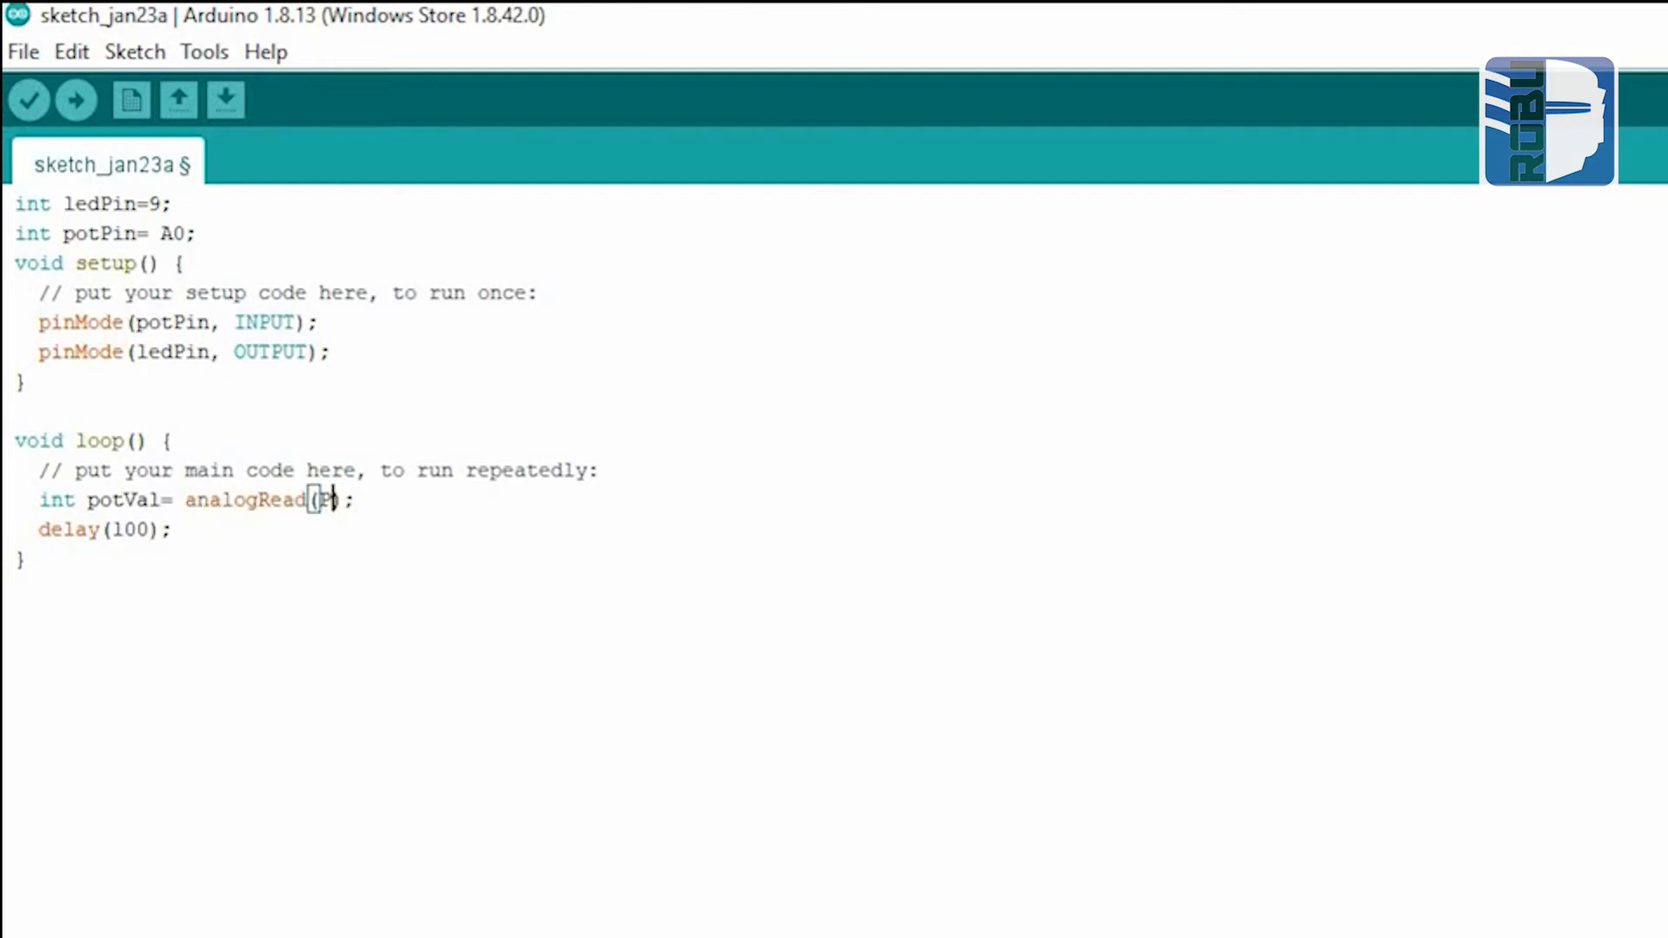
type("potP0")
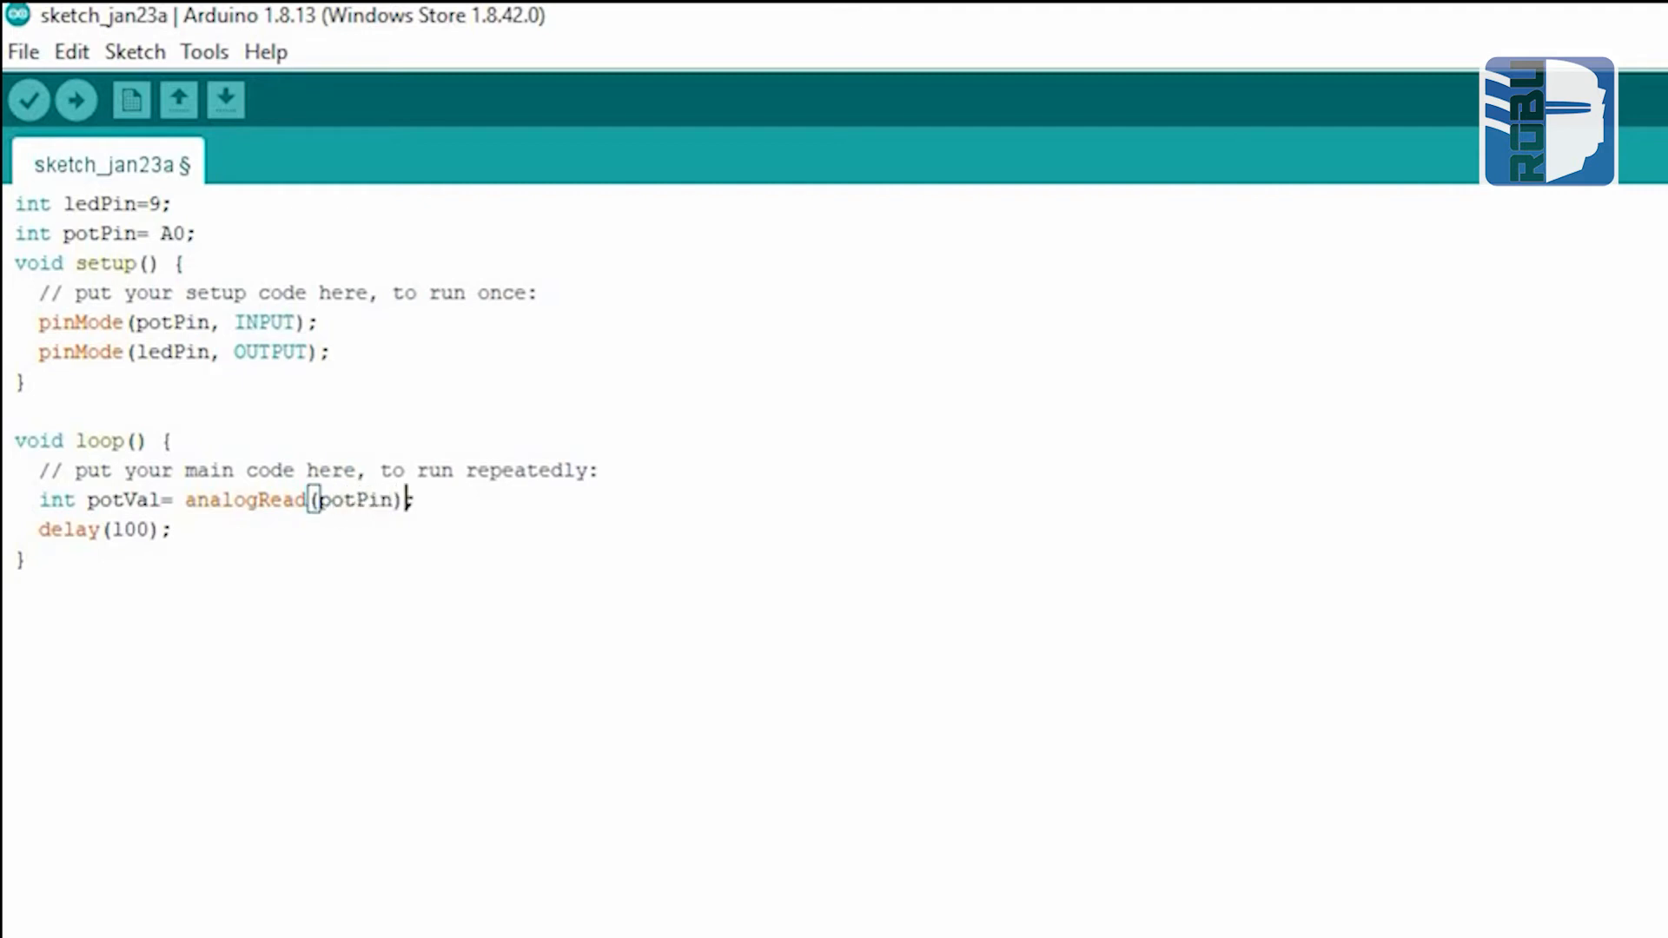
type("p")
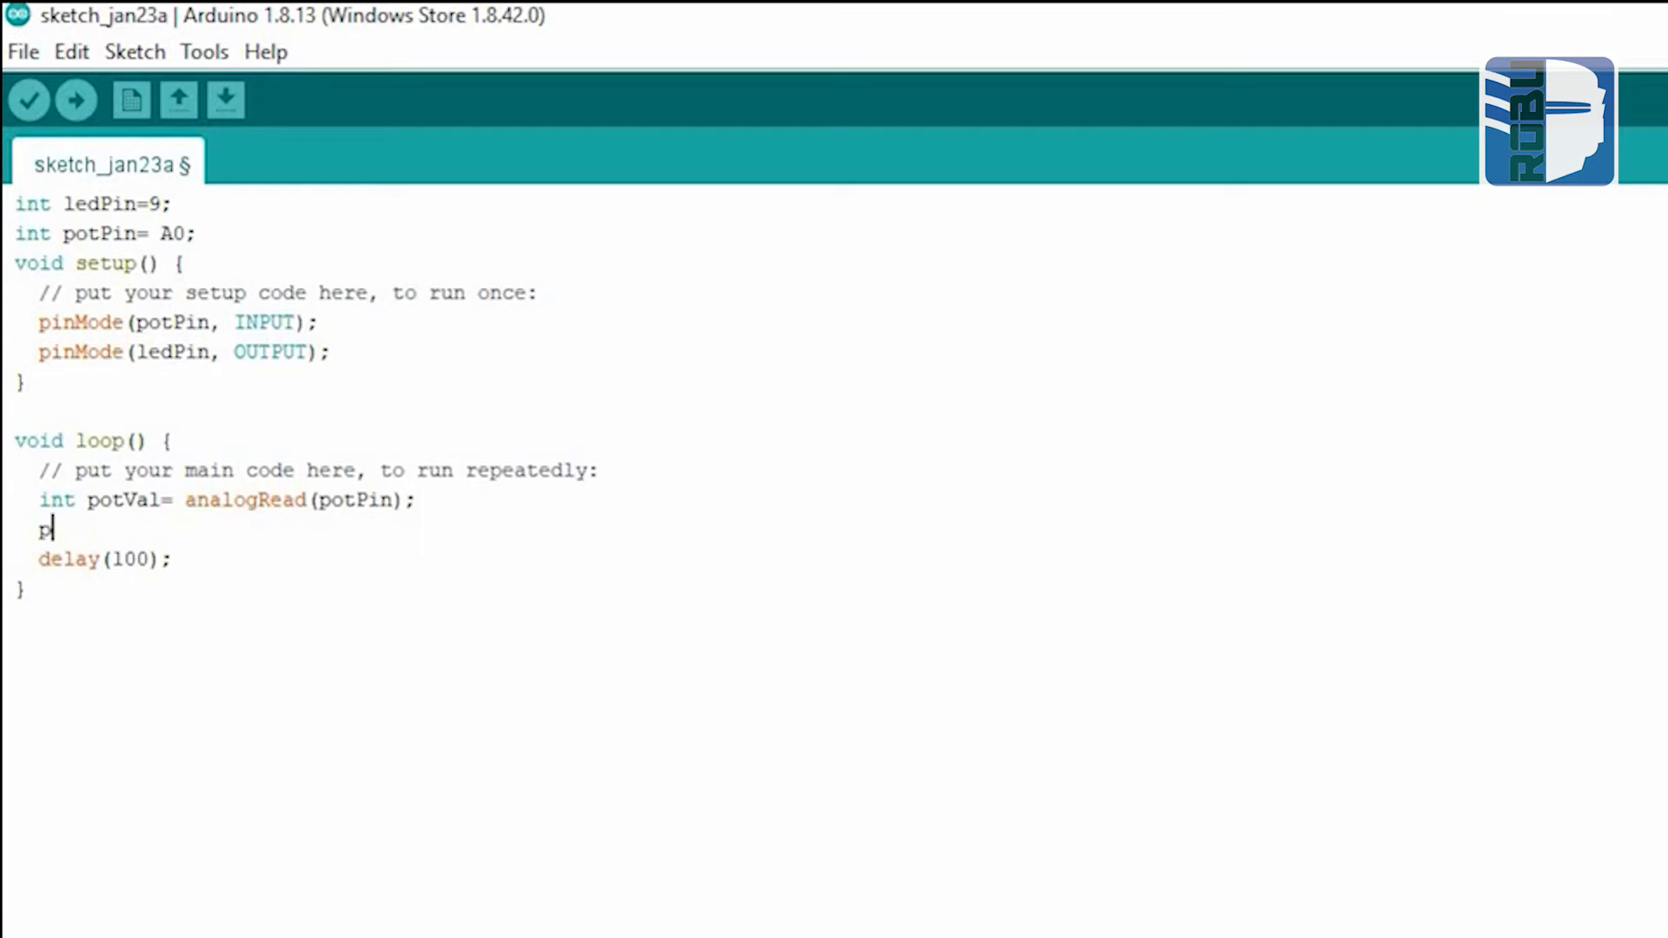
type("otVal")
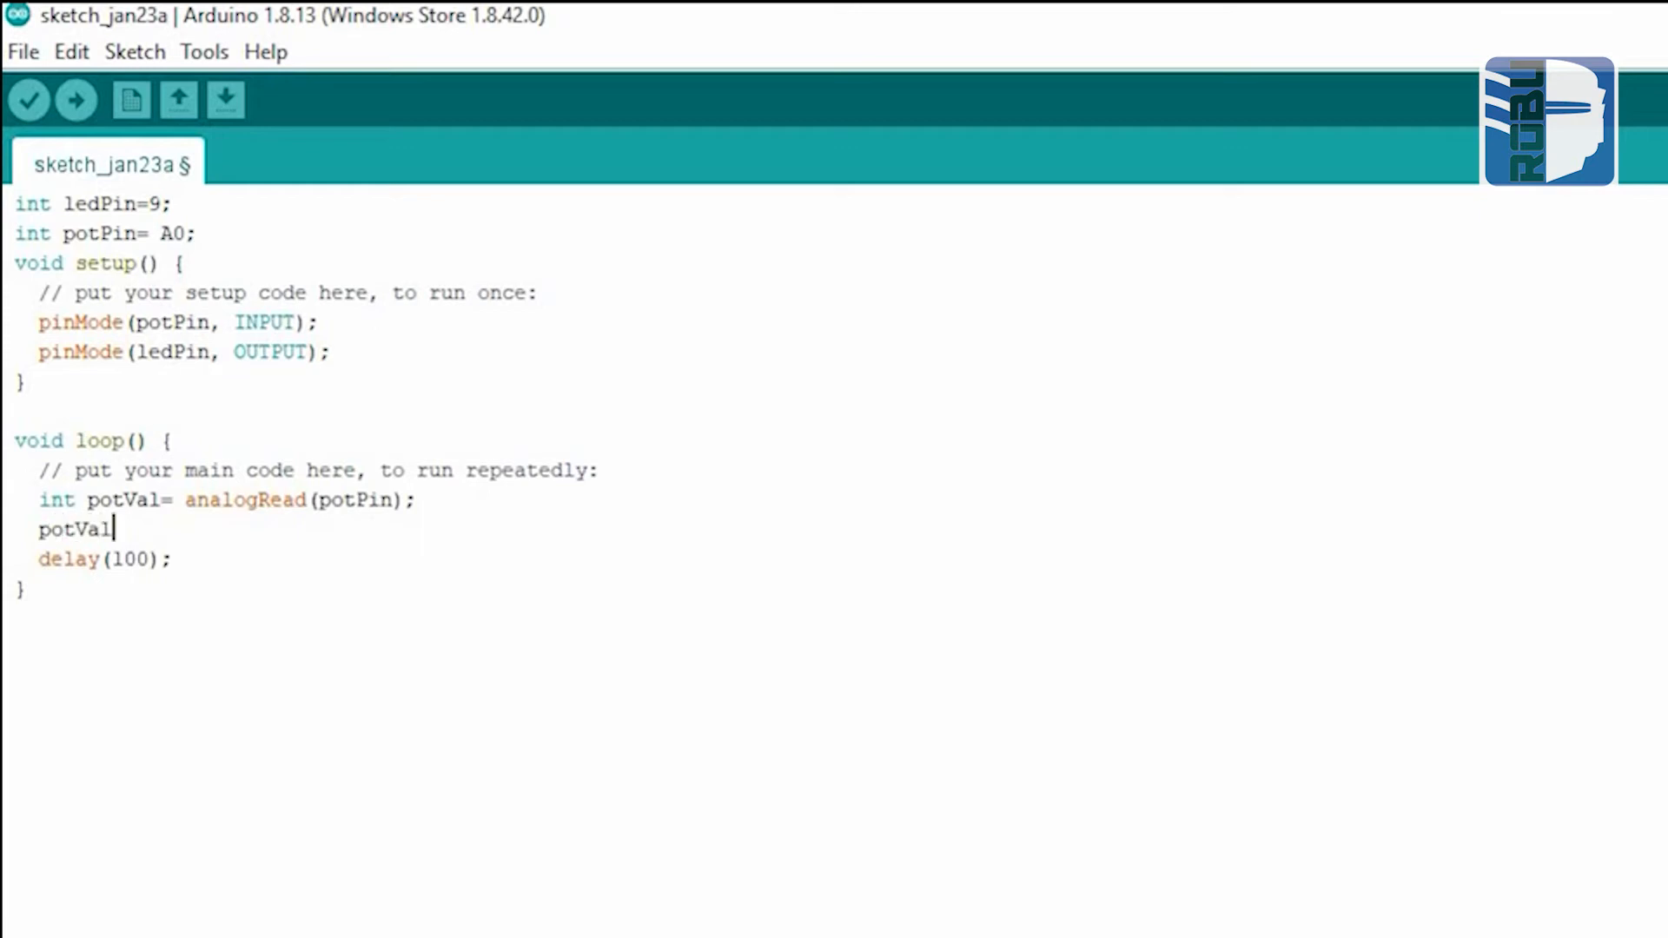
type("=")
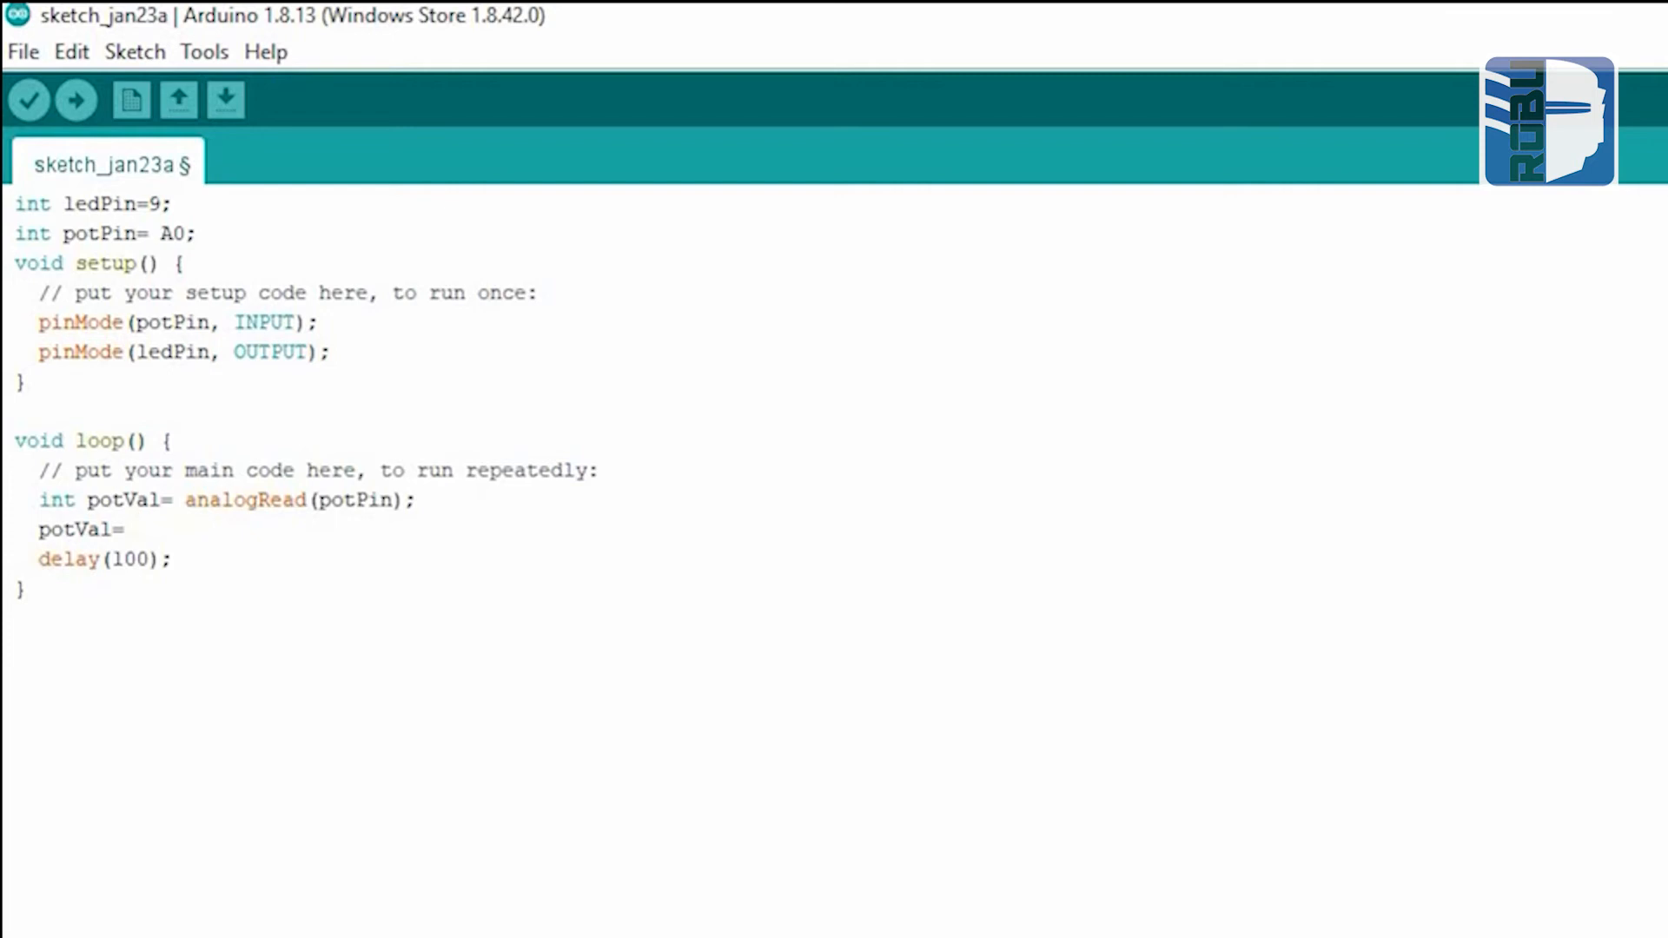
Complete the line as potVal = map(potVal, 0, 1023, 0, 255).
type("map()")
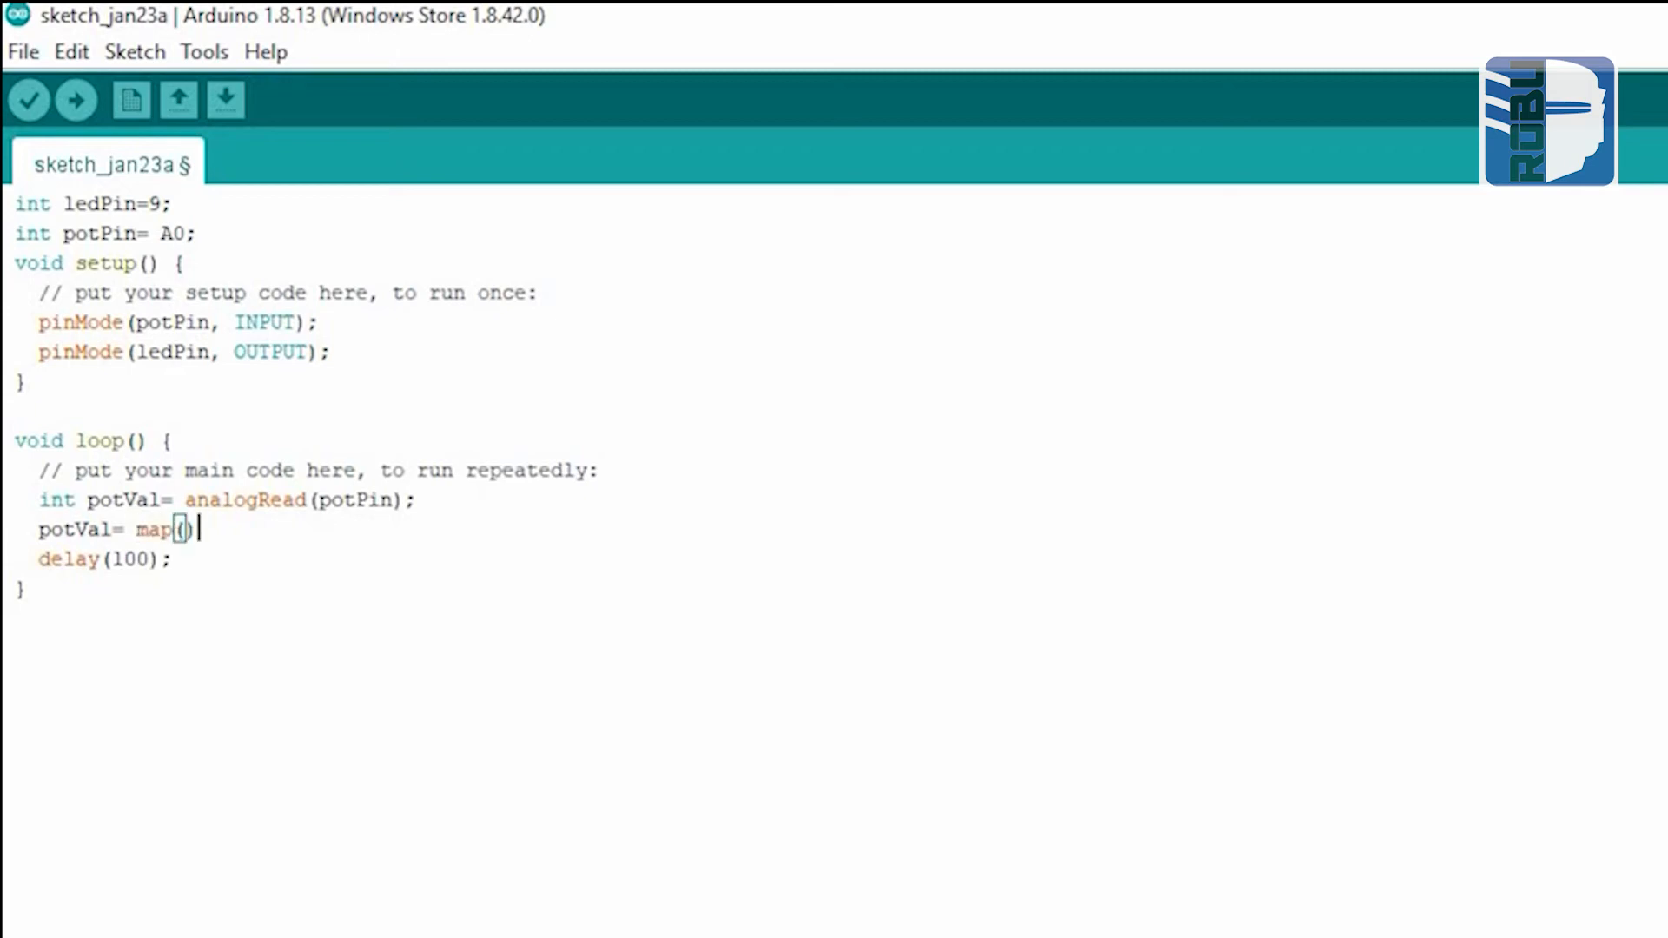
type(";")
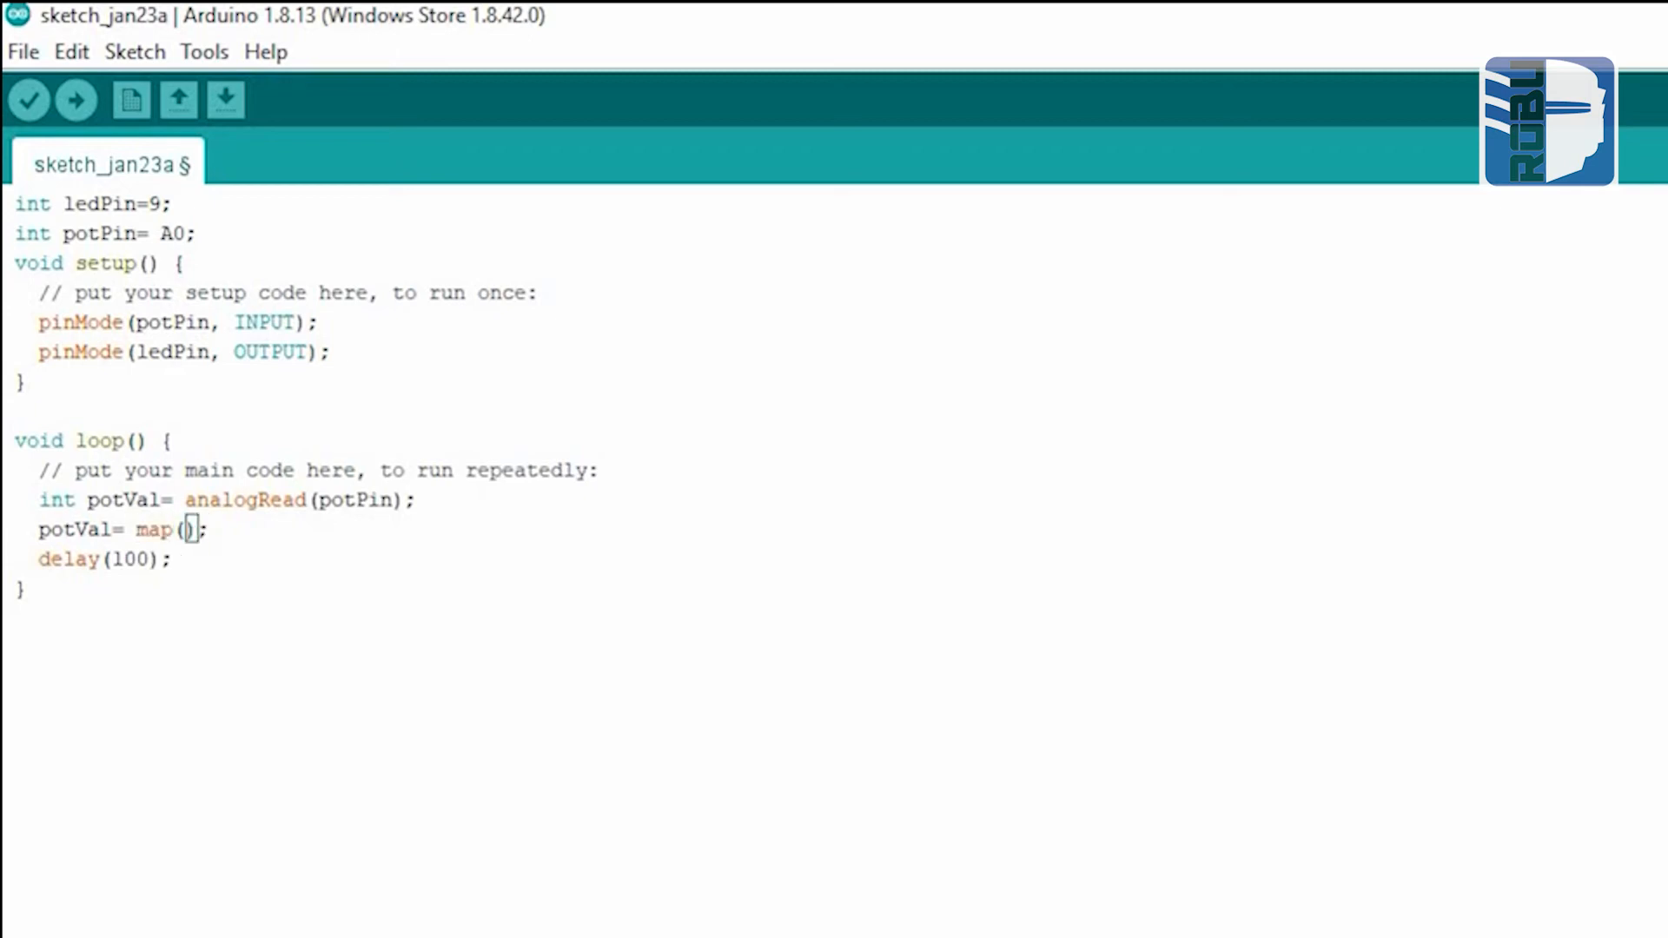
type("potVal")
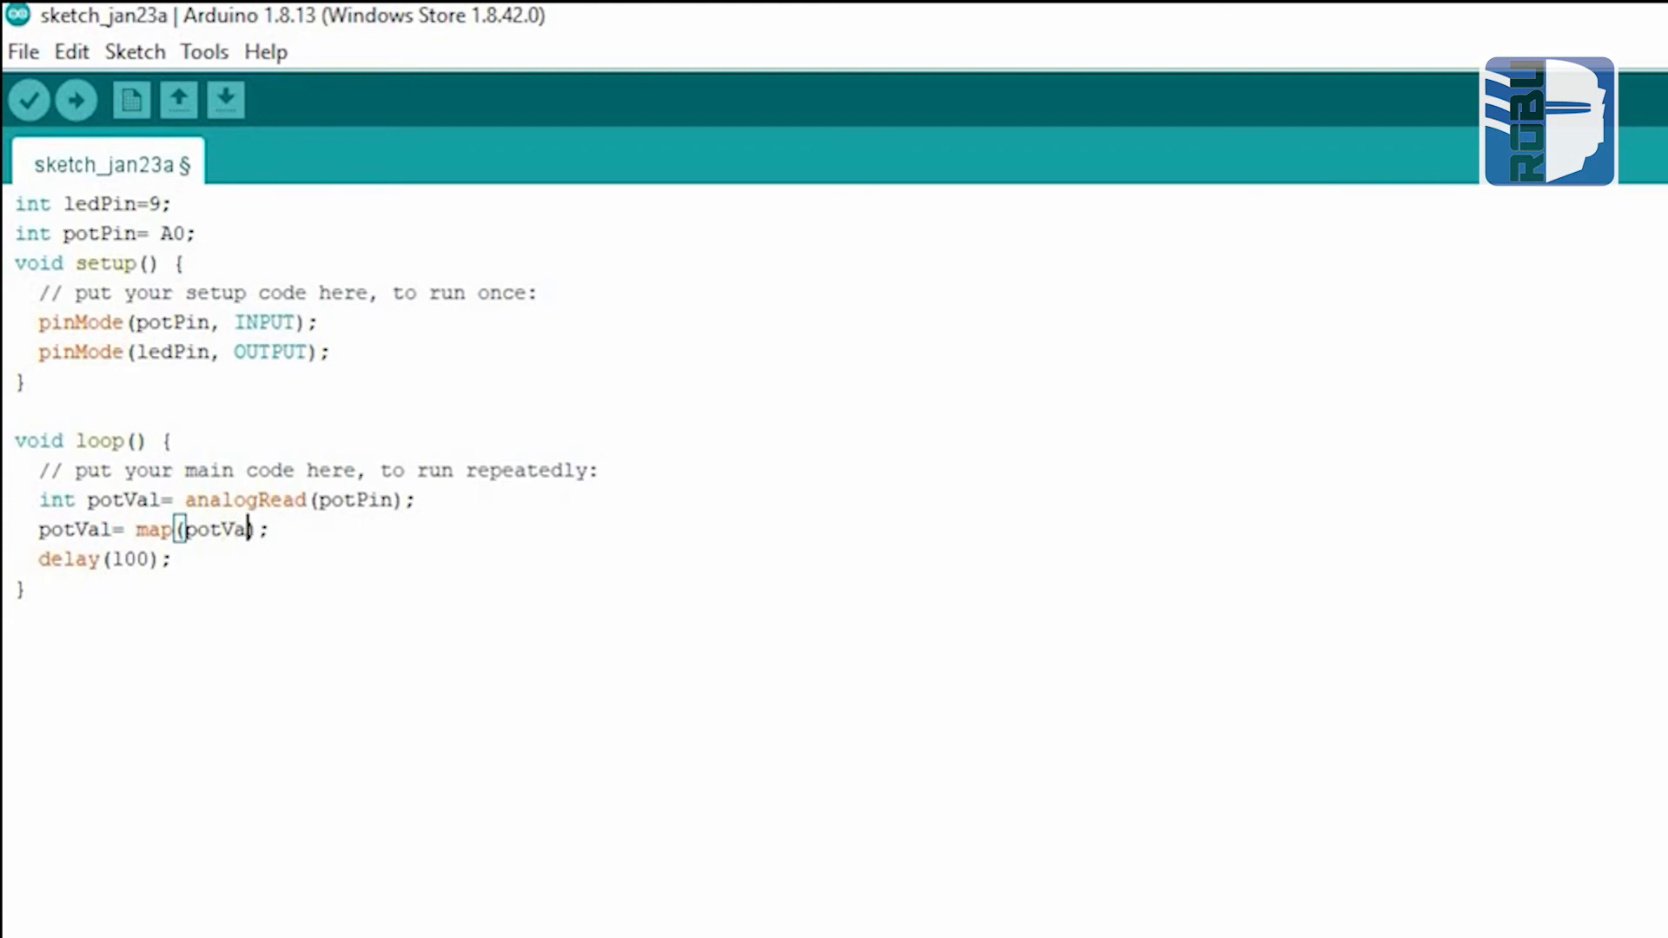
type(", 0,10")
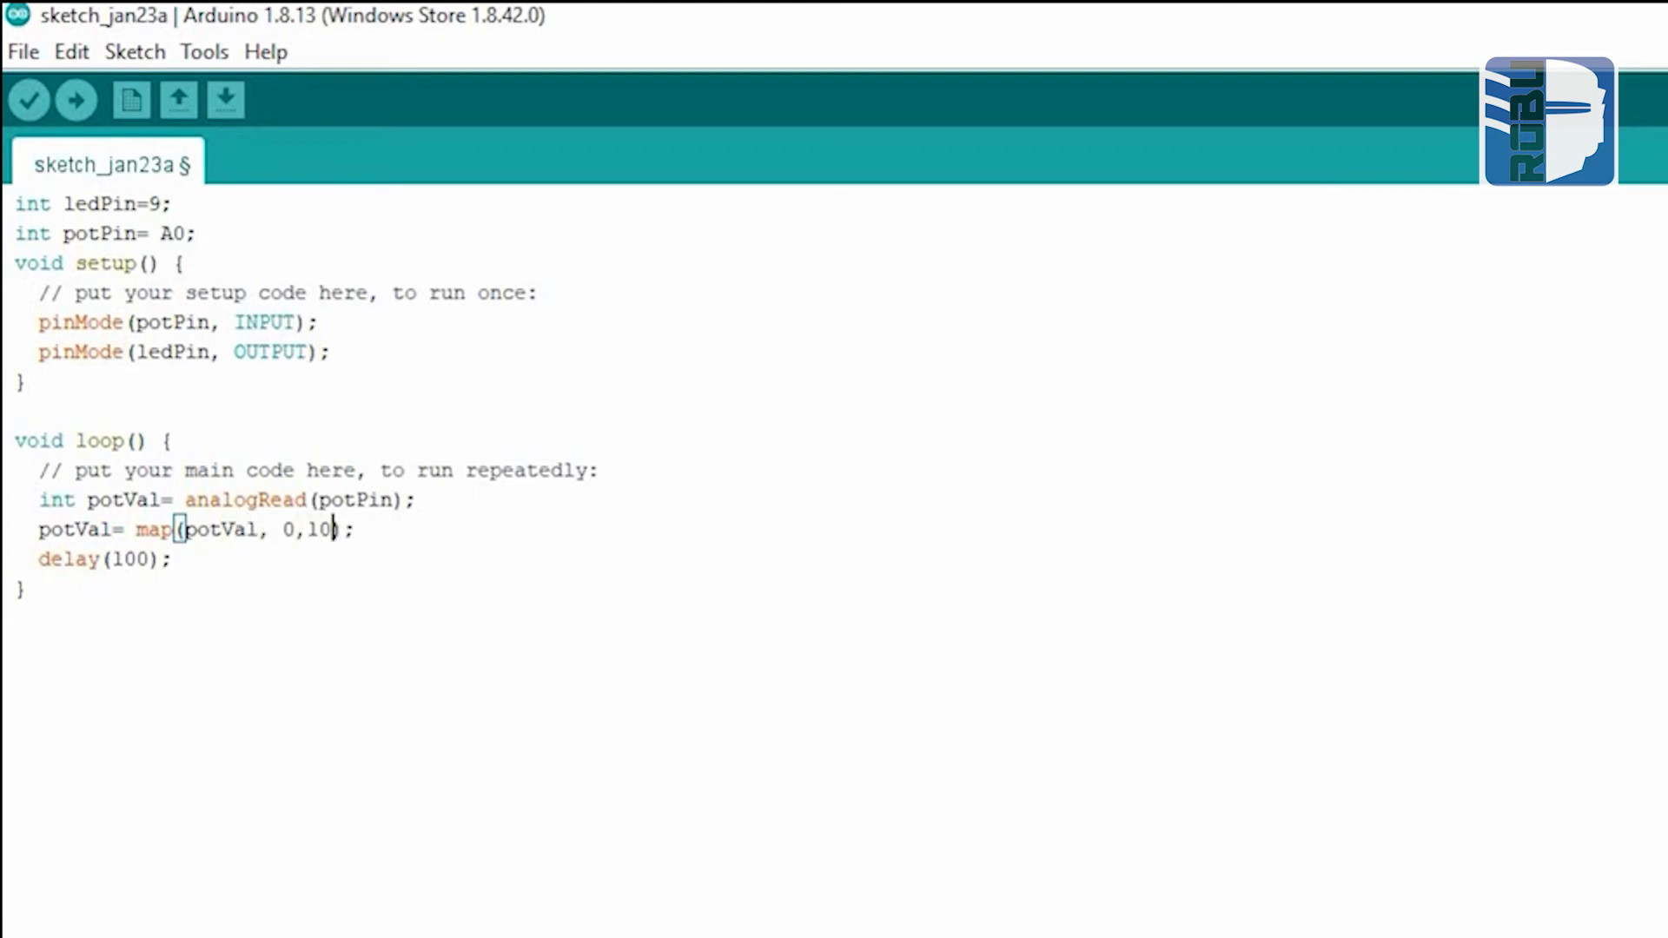
type("23,0,25")
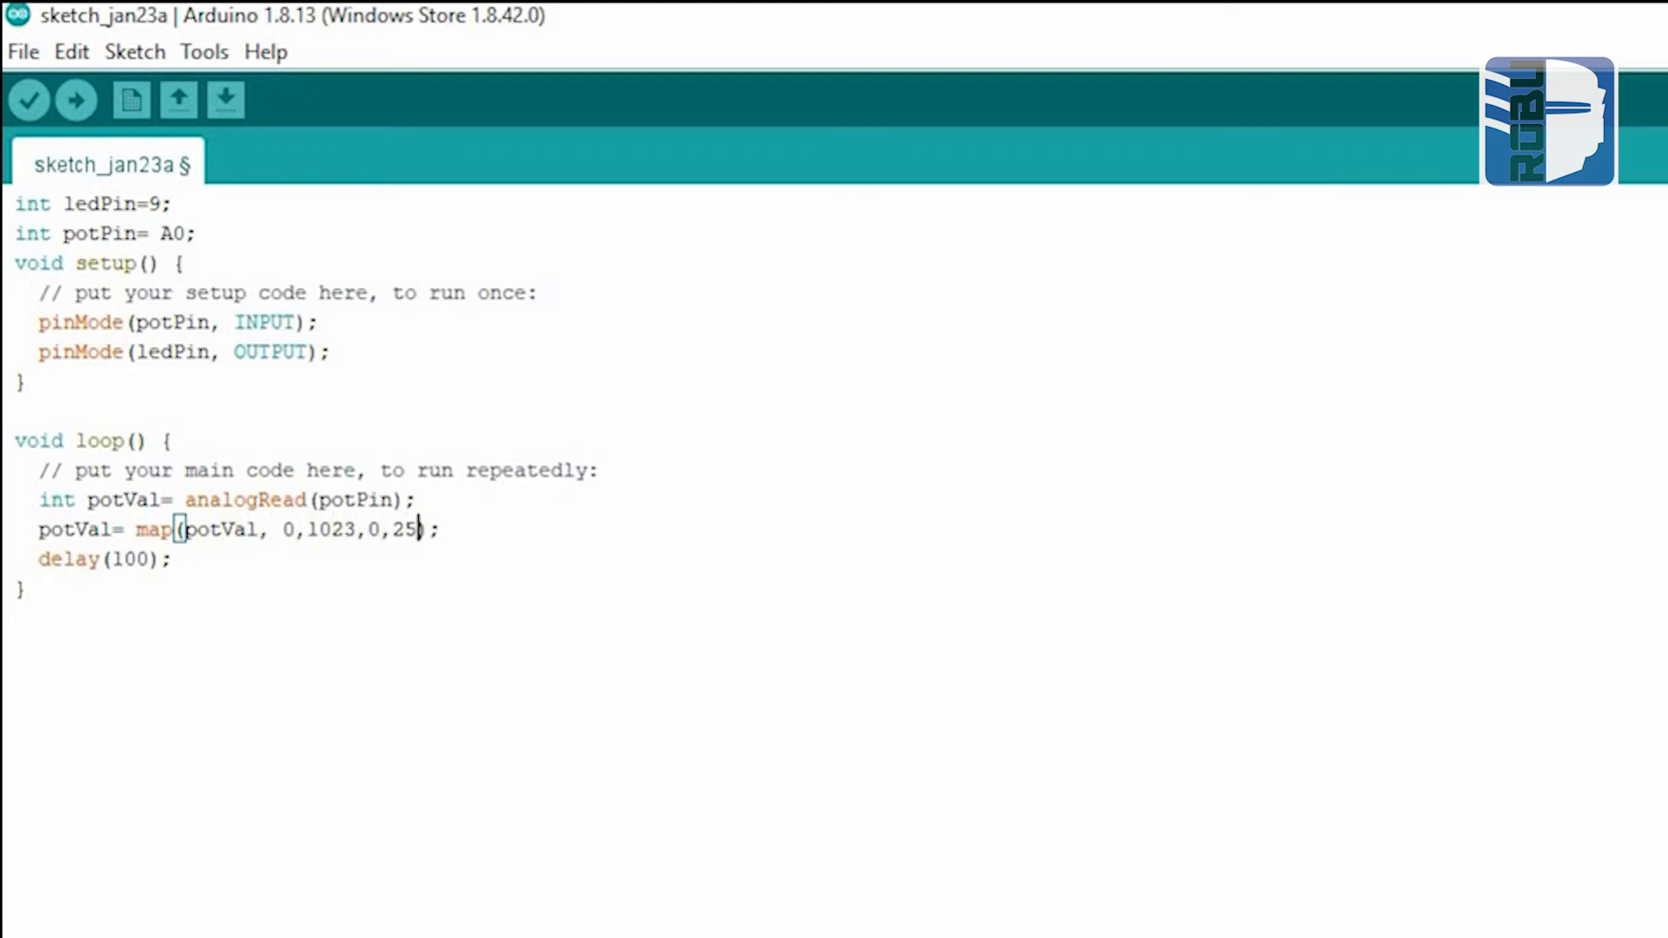
type("5")
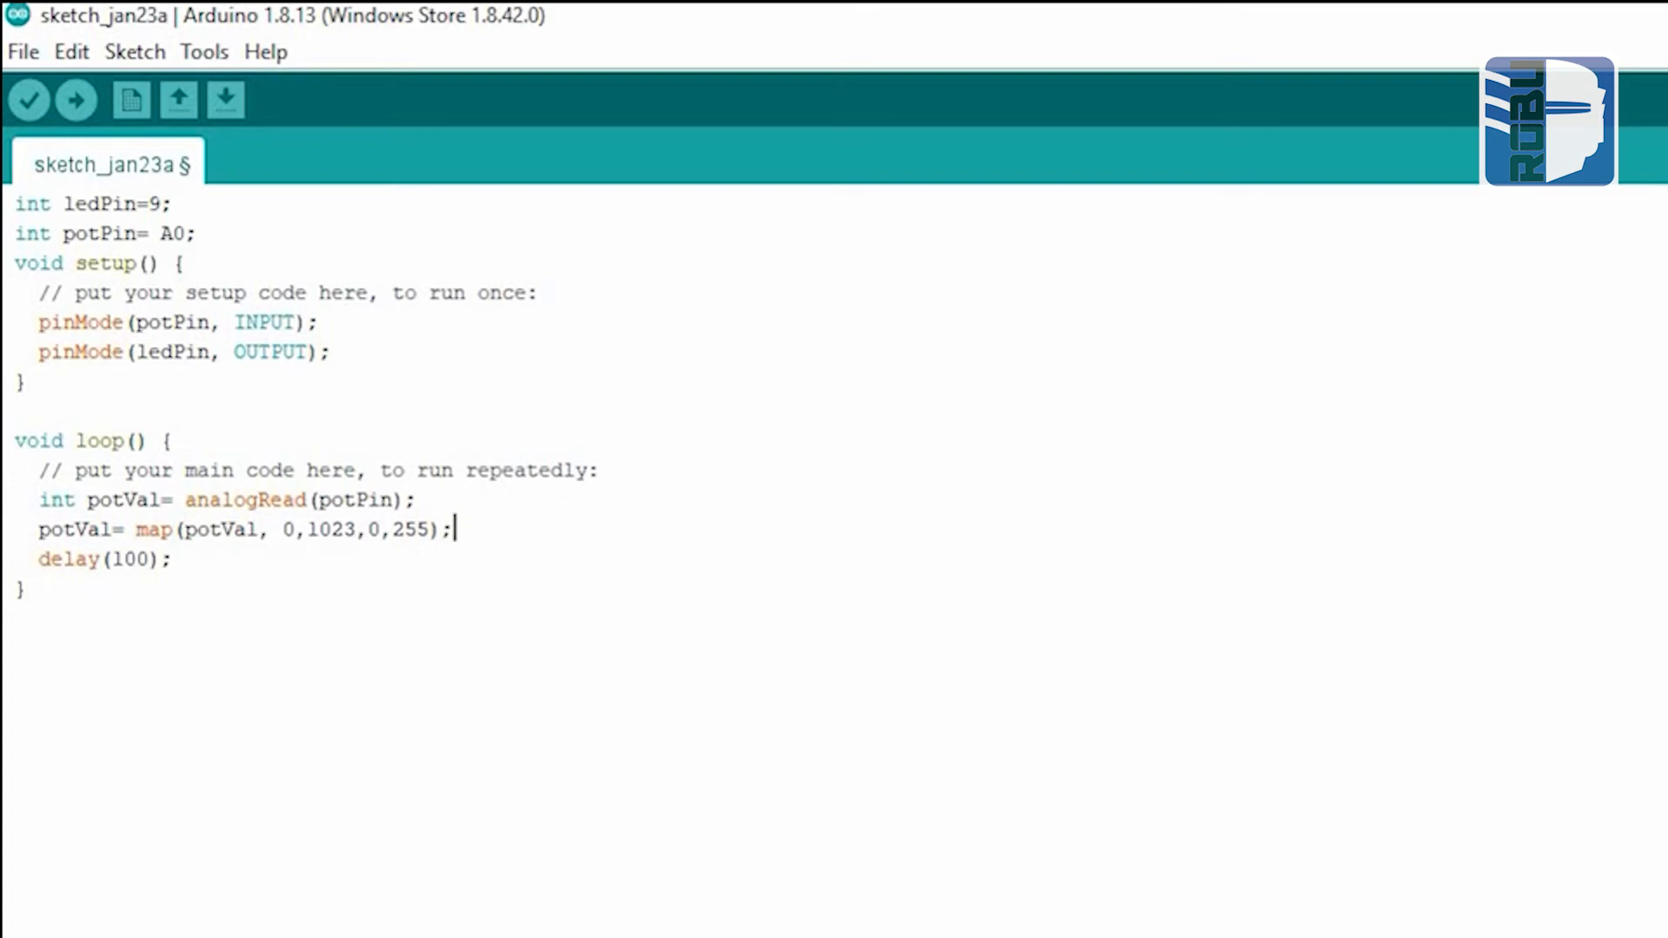
type("analog")
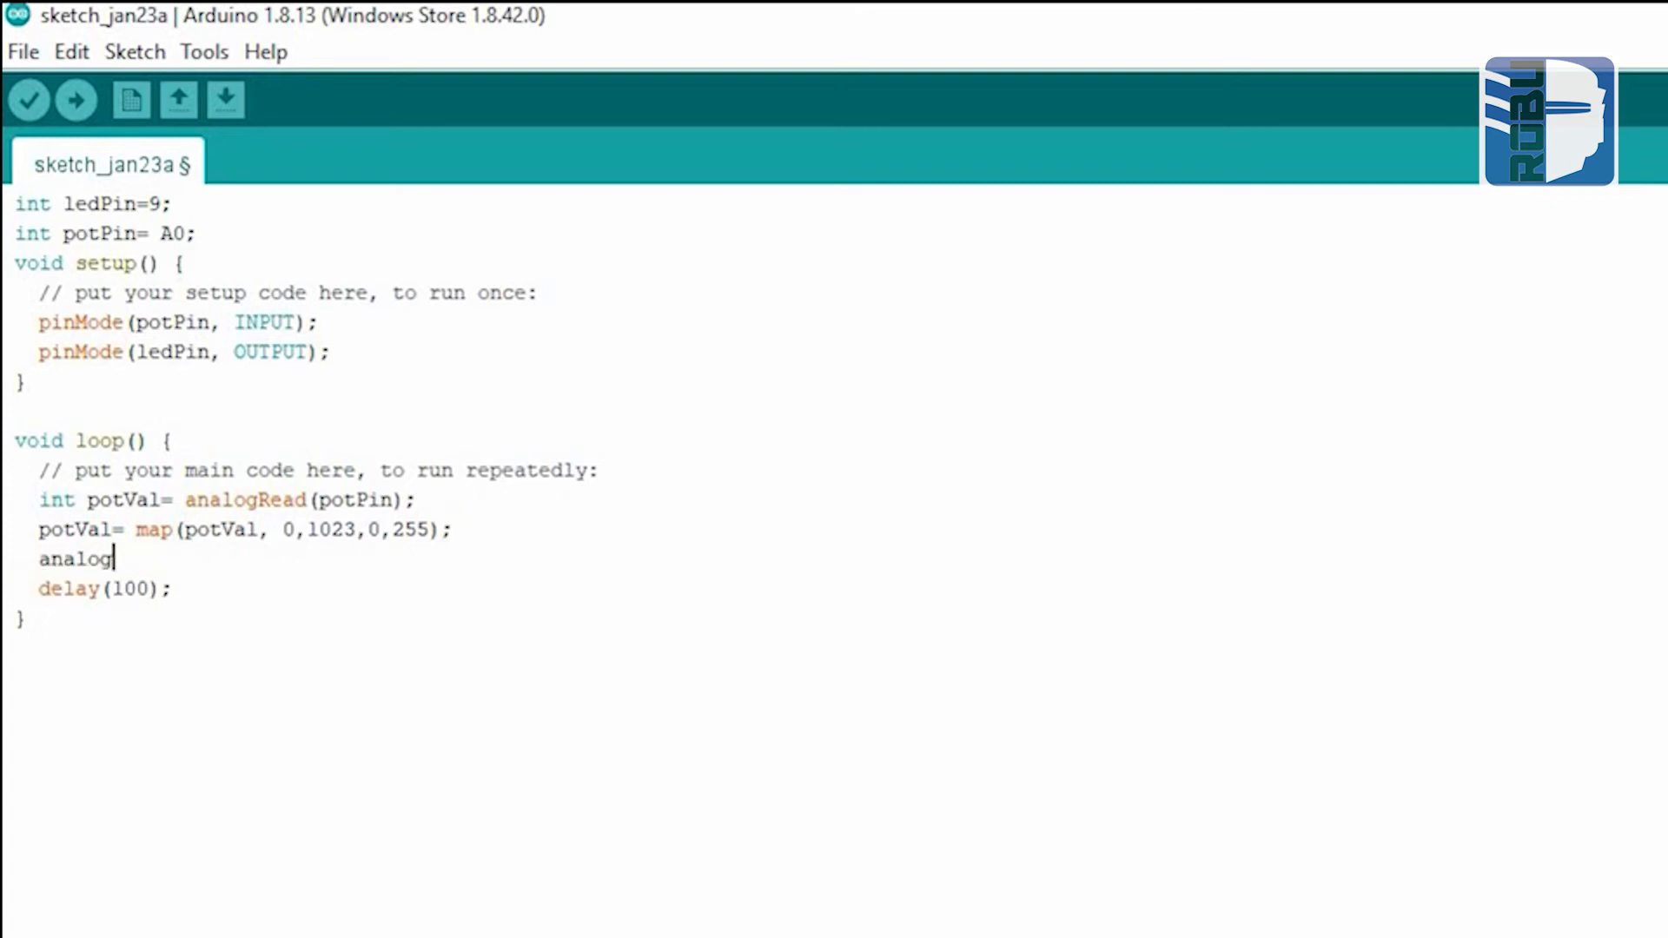
Add analogWrite(ledPin, potVal) to drive the LED with the scaled value.
type("Write();")
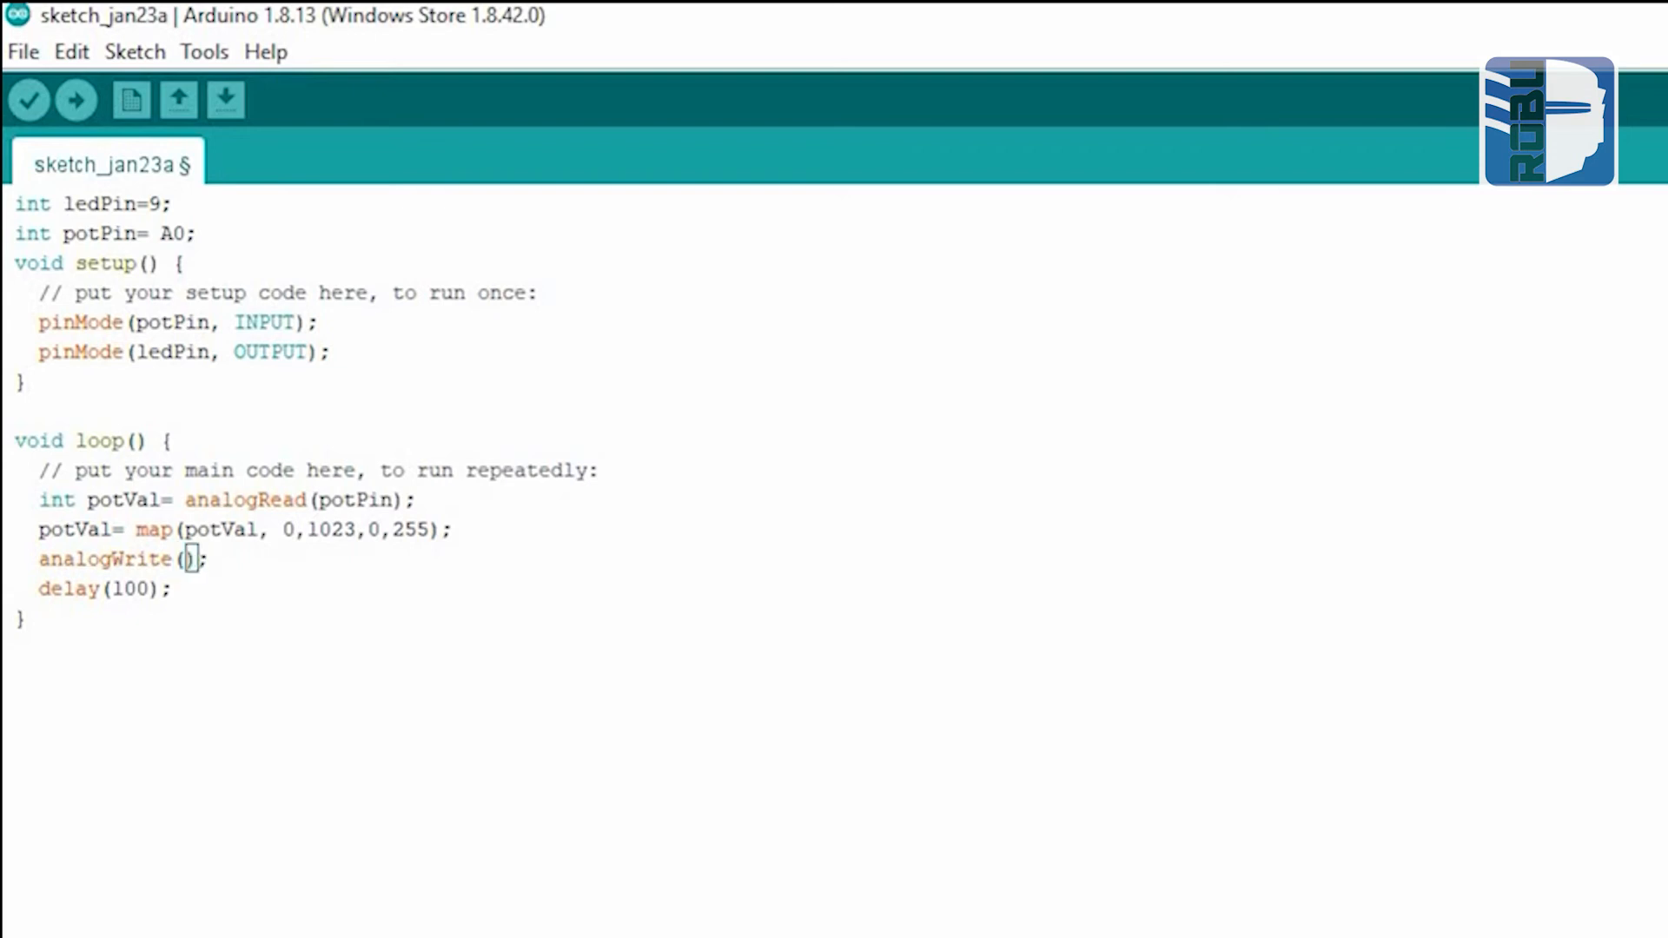
type("ledPin,")
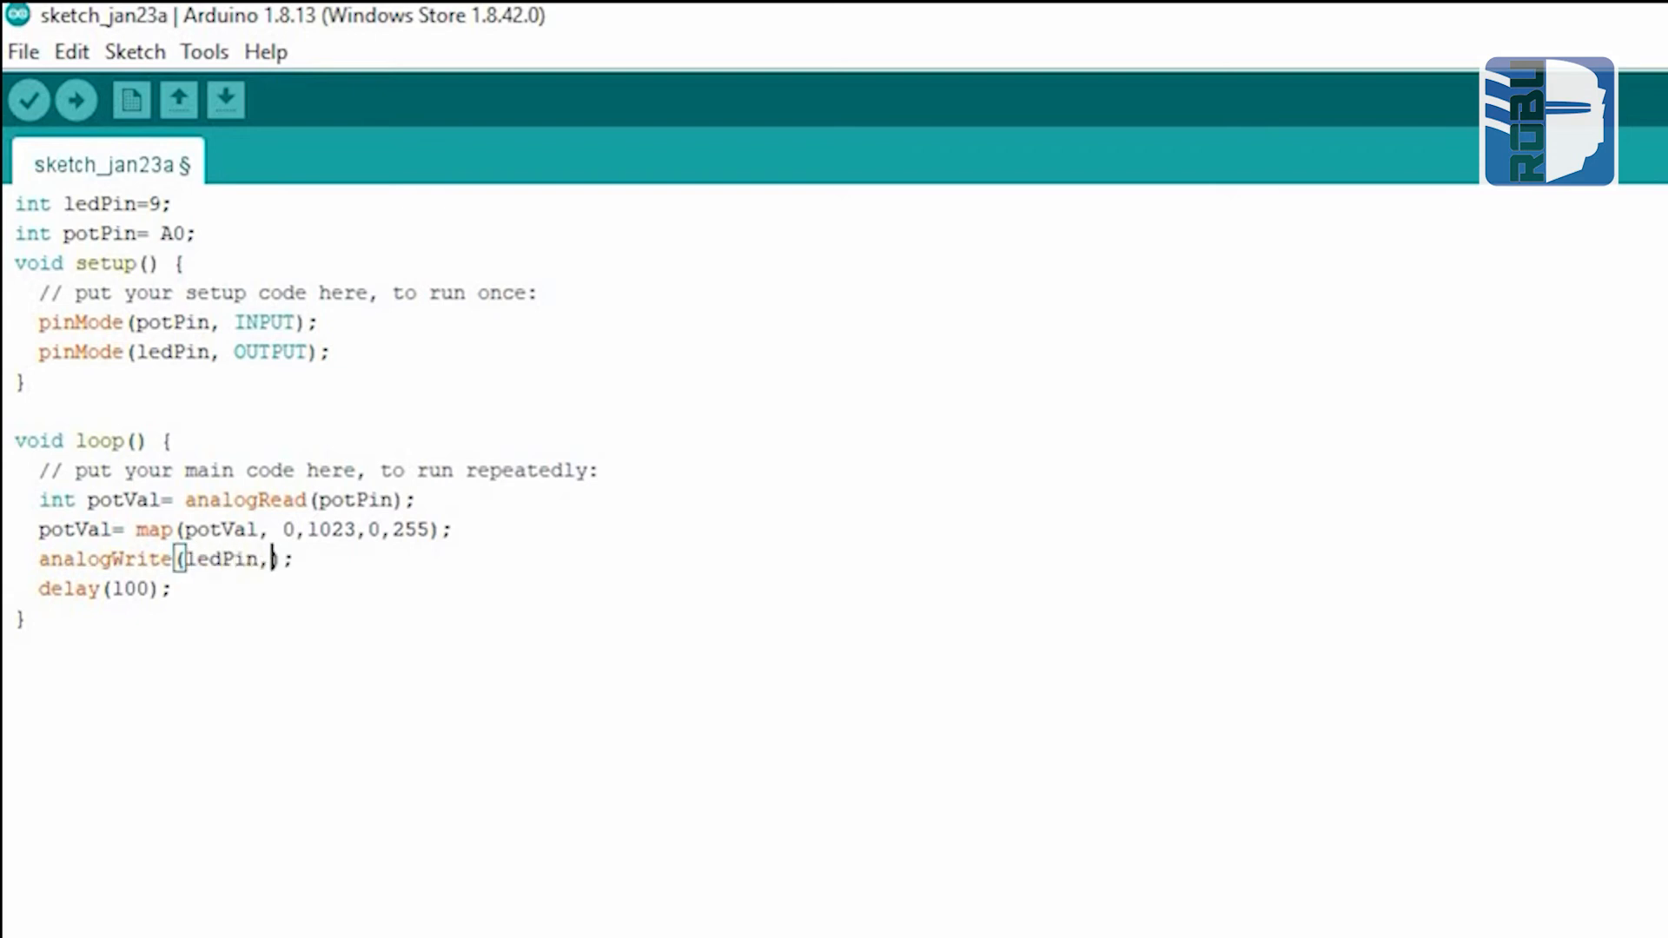
type("potVal")
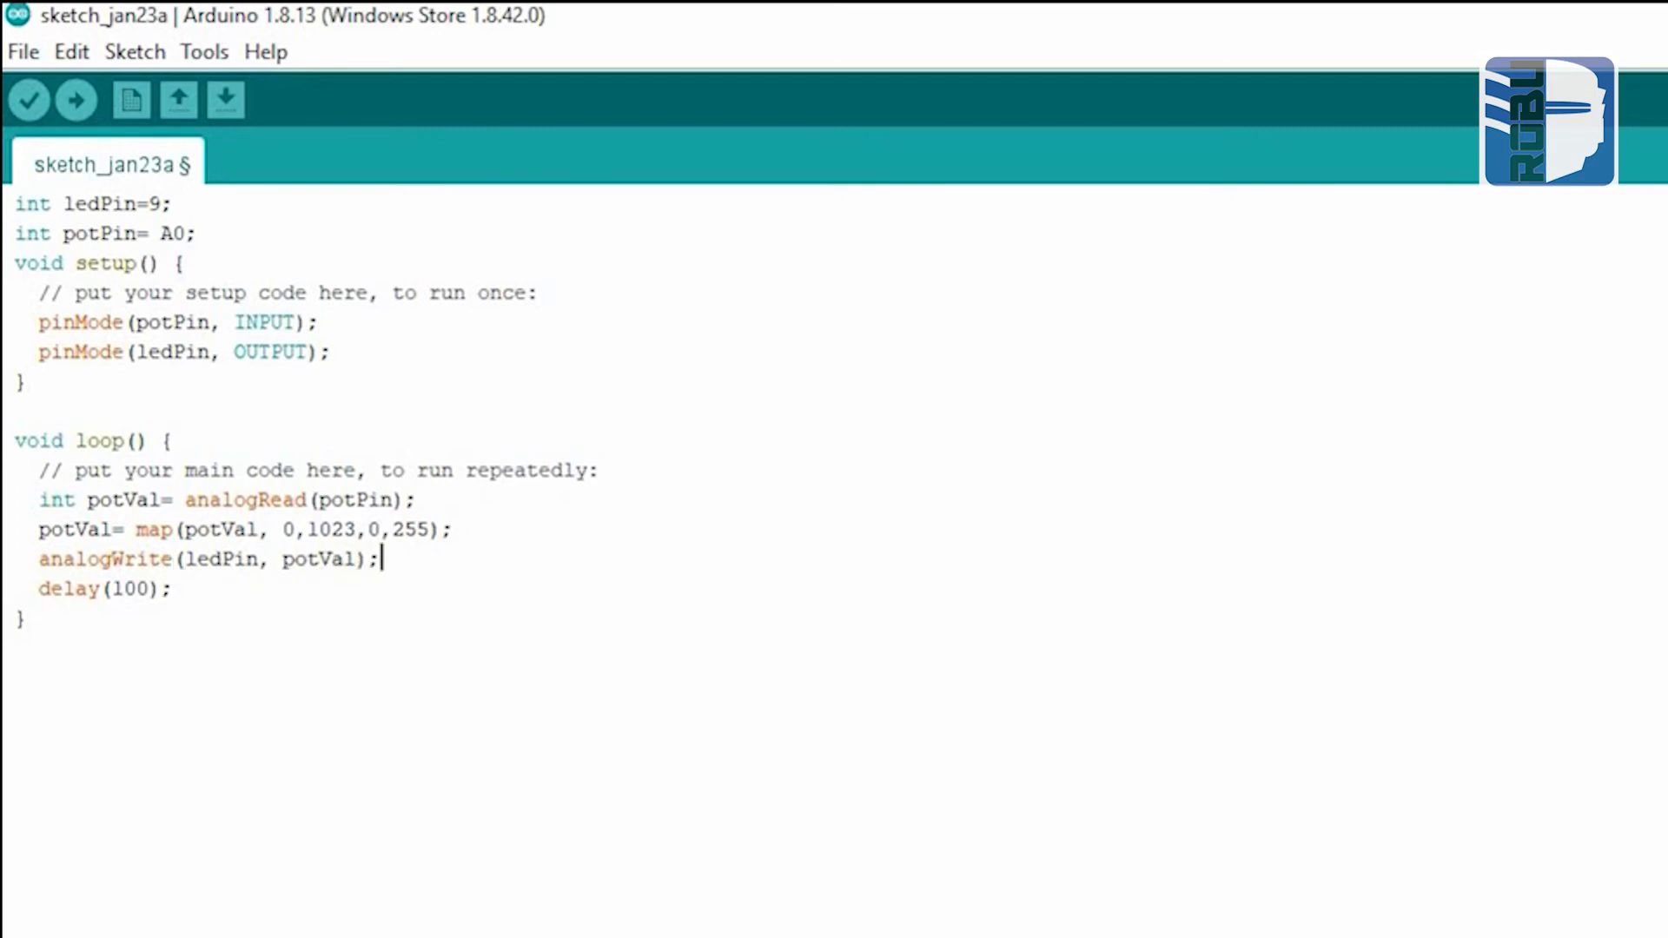
type("s")
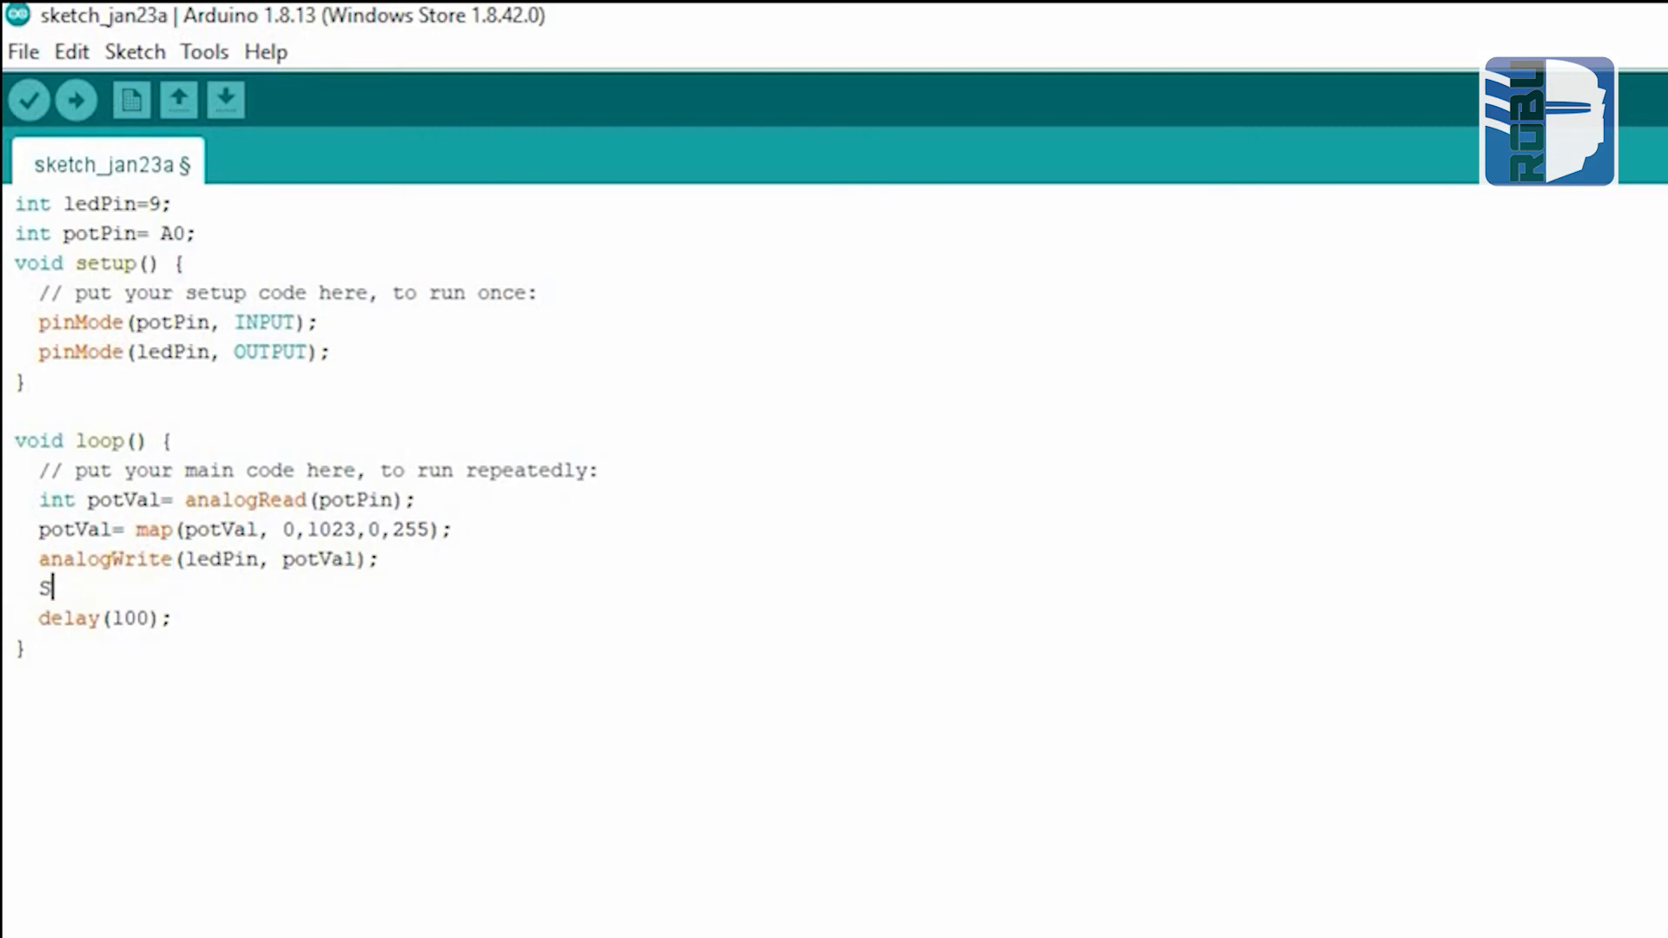
Add Serial.print(potVal) after analogWrite, then verify and compile the sketch.
type("erial.pri")
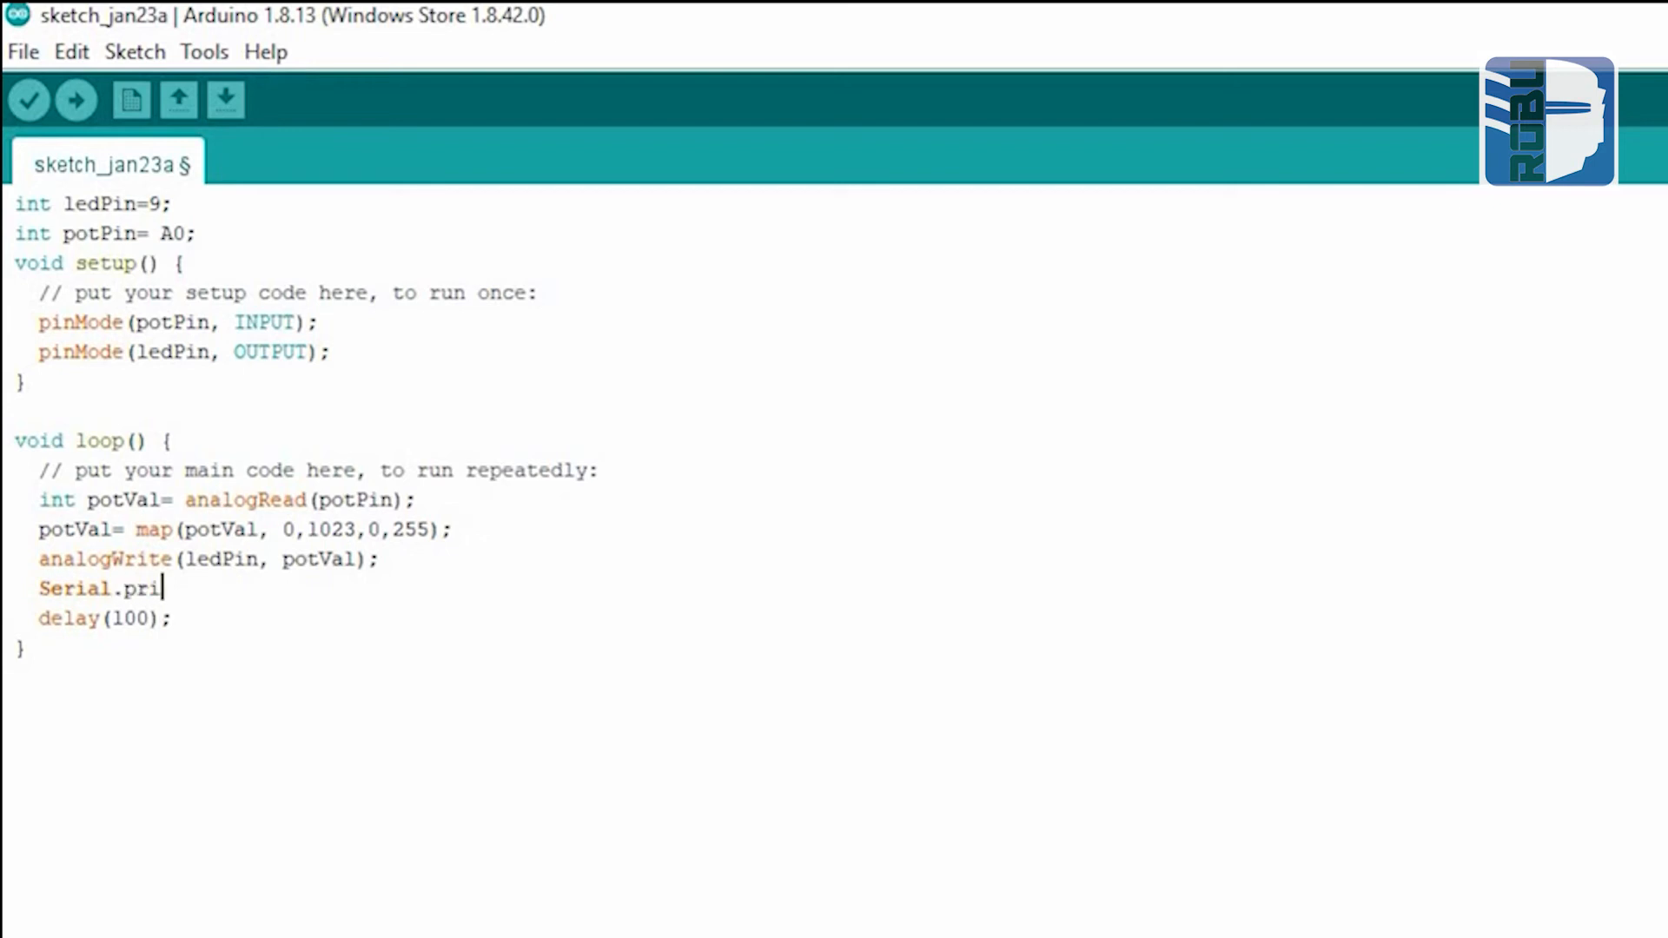
type("nt();")
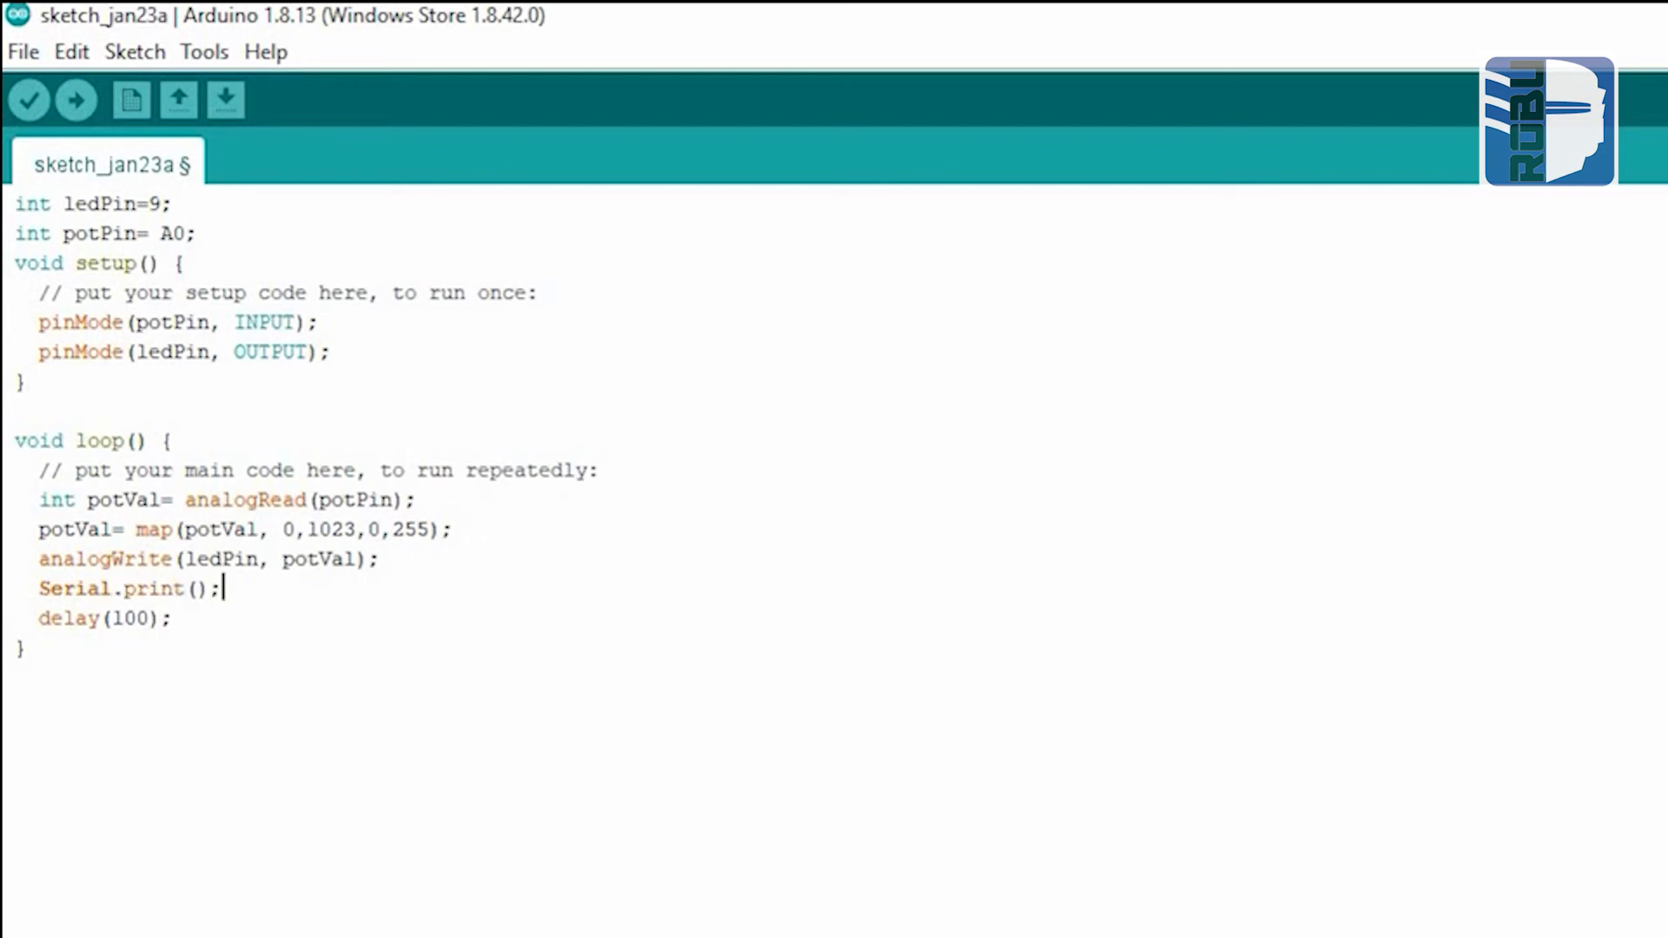
left_click(203, 588)
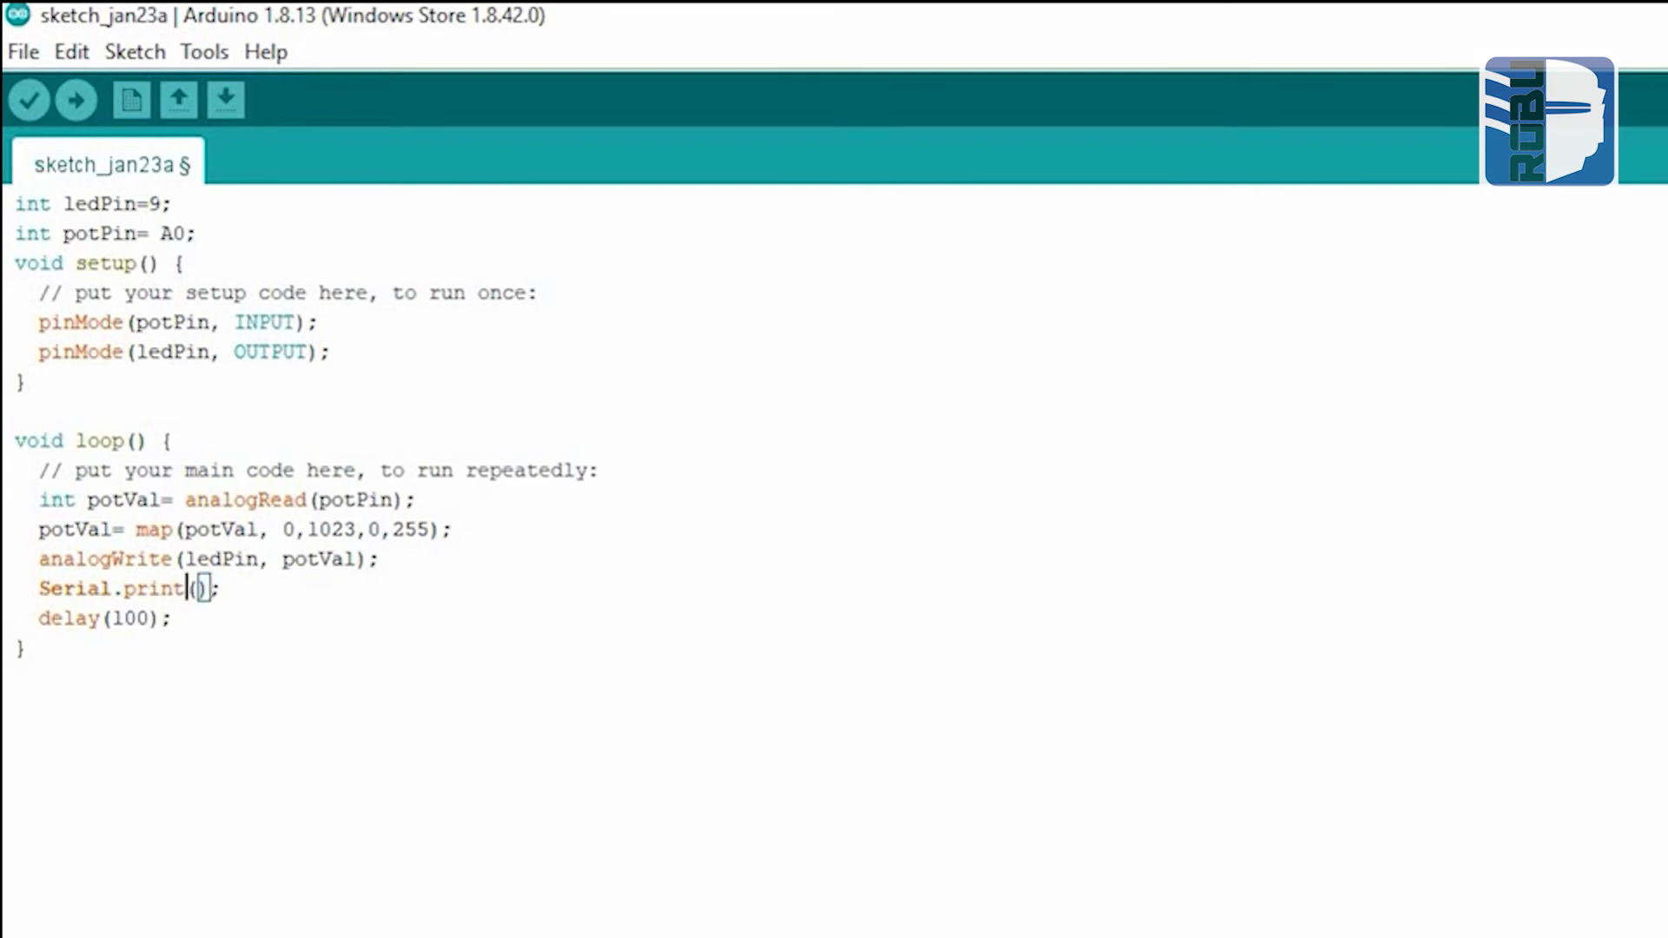
type("potVal")
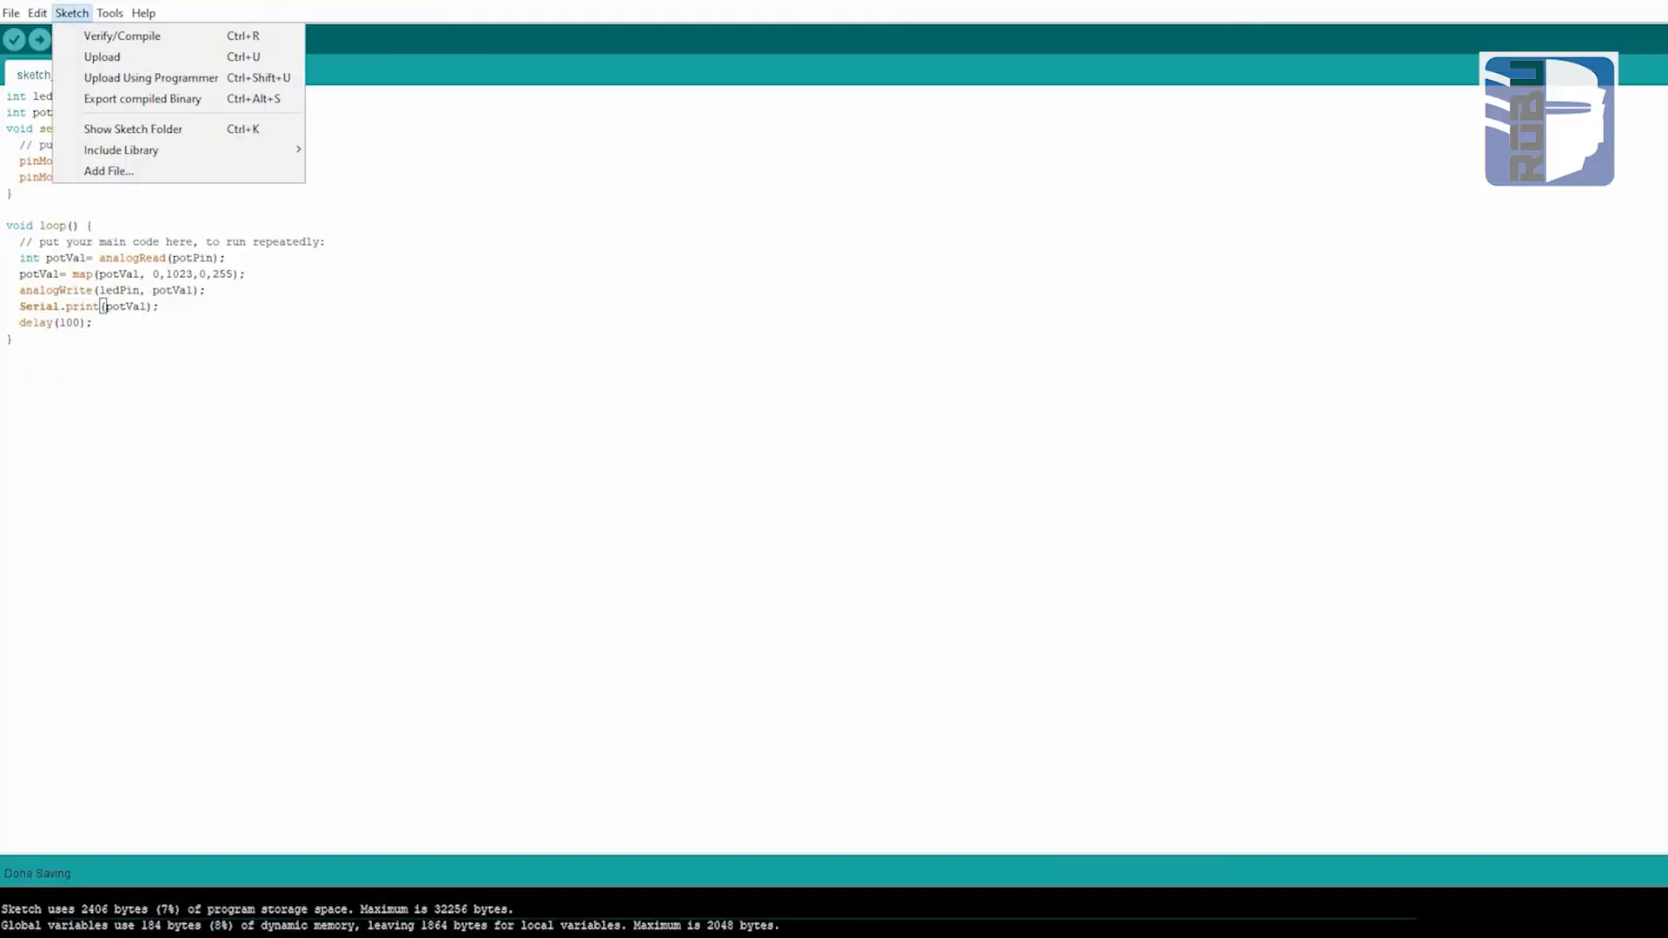
left_click(122, 34)
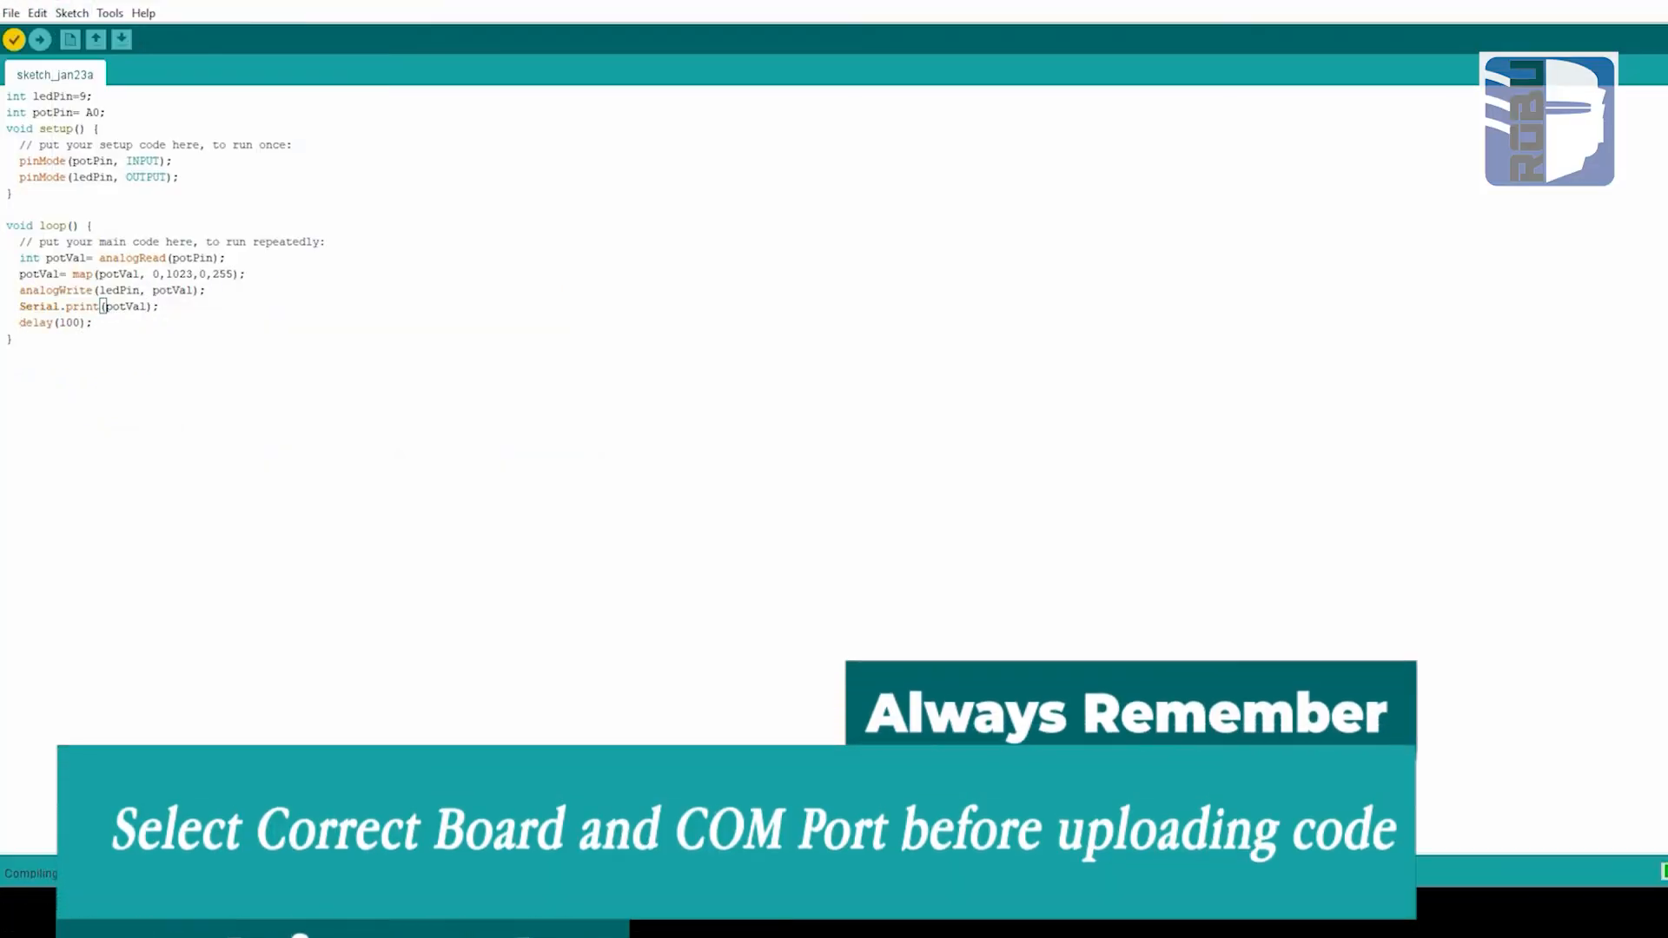